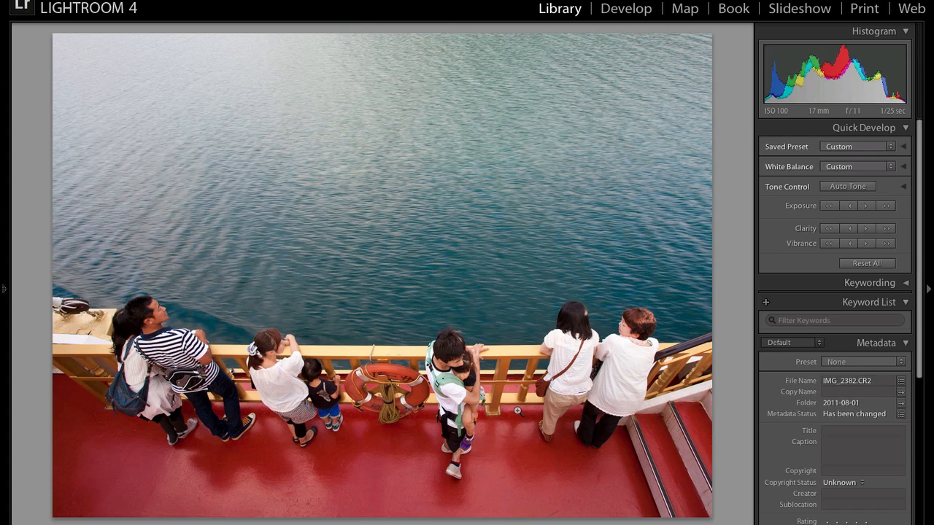
pyautogui.moveTo(629, 339)
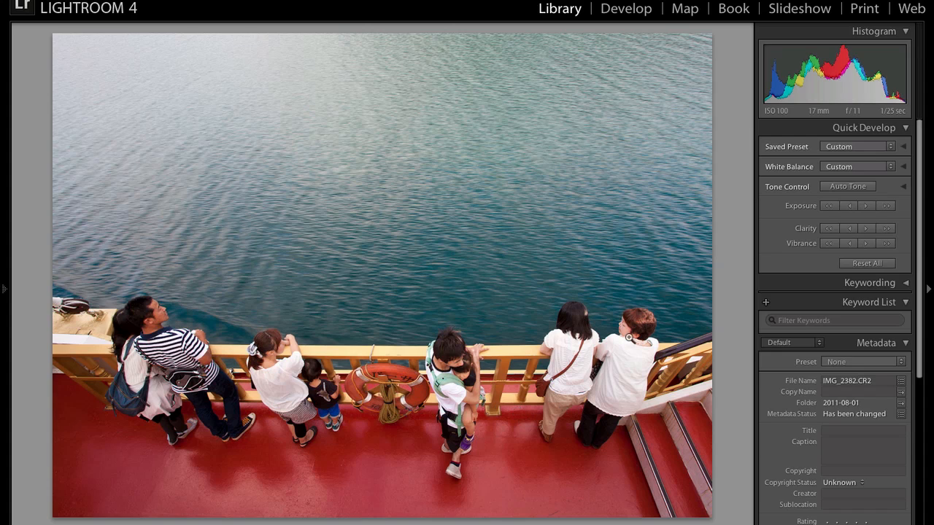
# - Enter Develop and test Saturation at -100 before restoring the original colour
pyautogui.click(625, 9)
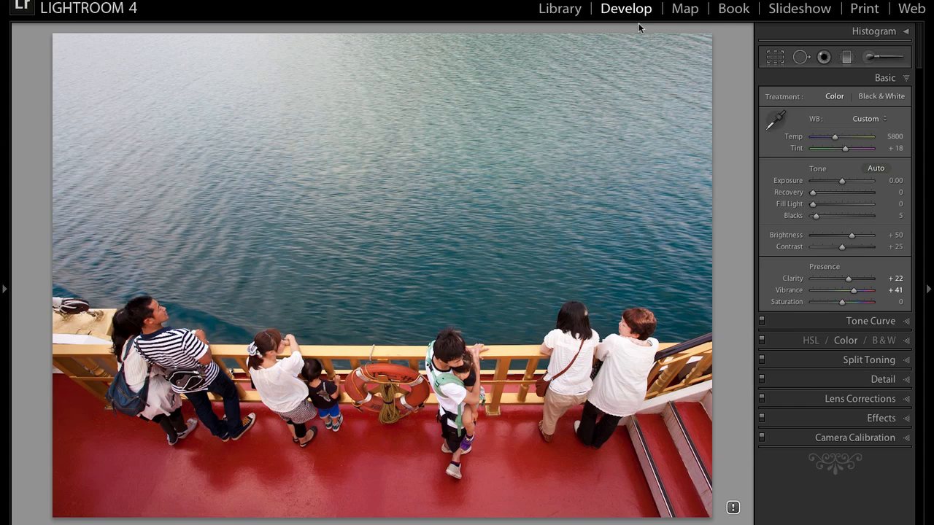
pyautogui.moveTo(779, 103)
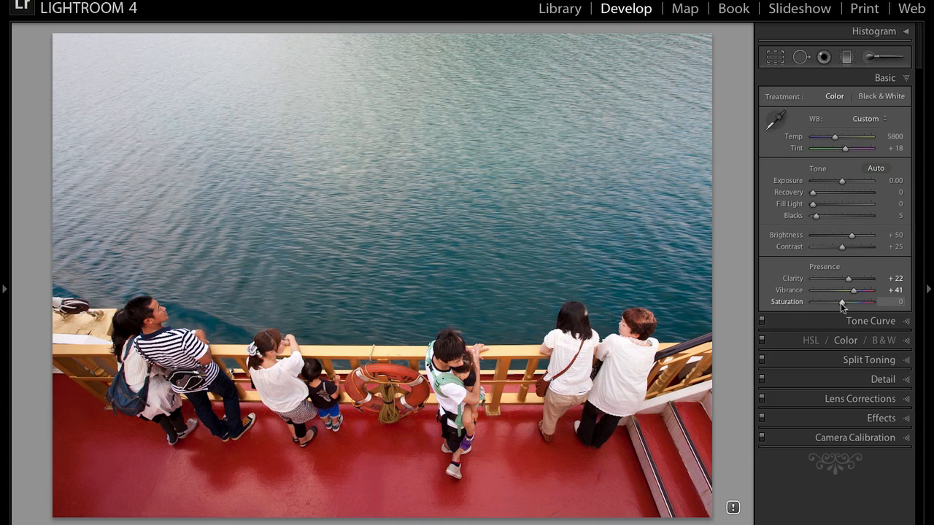
pyautogui.moveTo(840, 301); pyautogui.dragTo(811, 302)
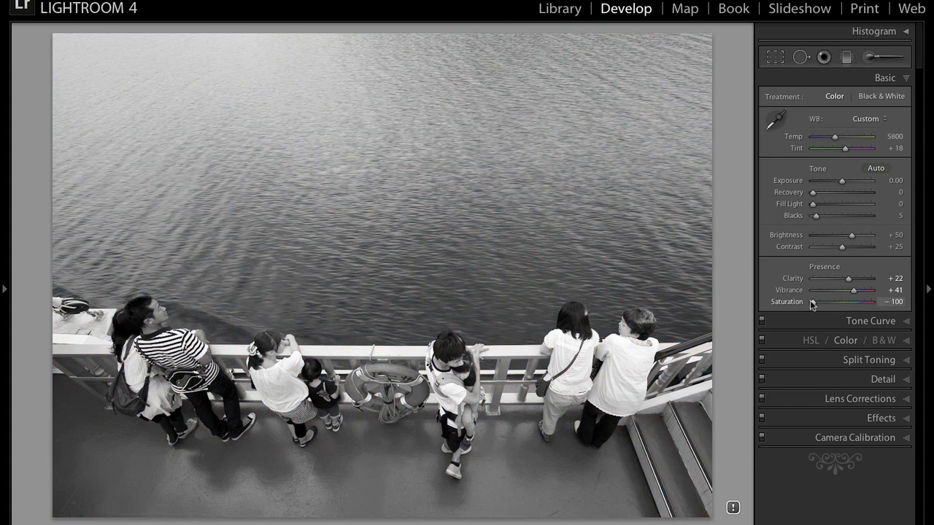
pyautogui.moveTo(811, 302); pyautogui.dragTo(840, 302)
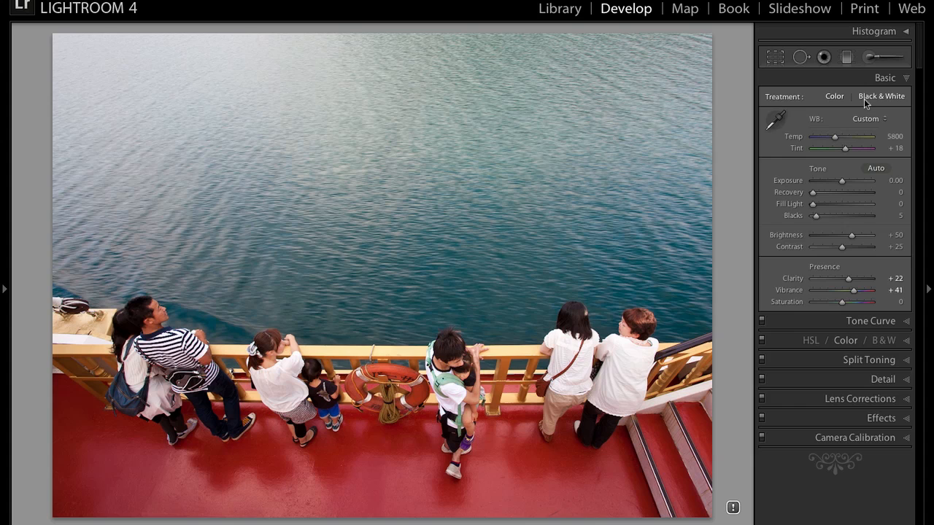
# - Set Treatment to Black & White, compare with Color, and leave it on Black & White
pyautogui.click(881, 96)
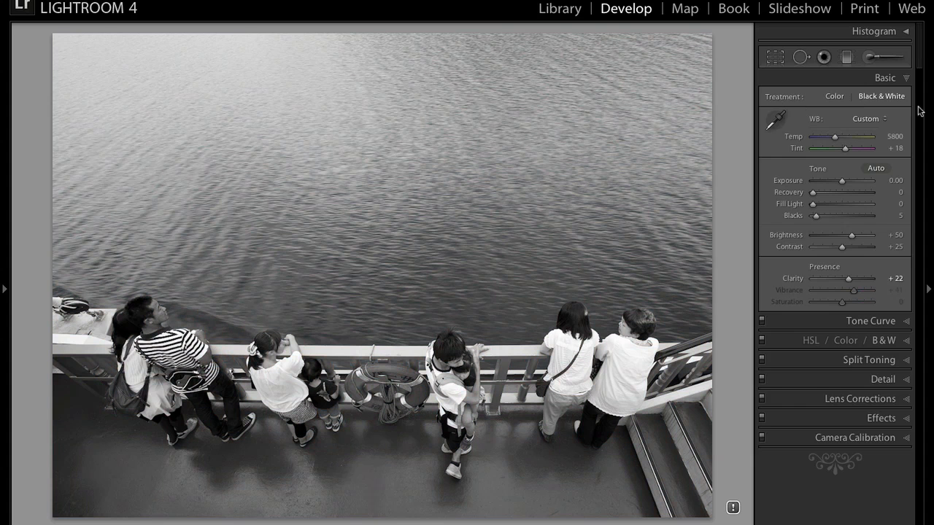
pyautogui.click(834, 97)
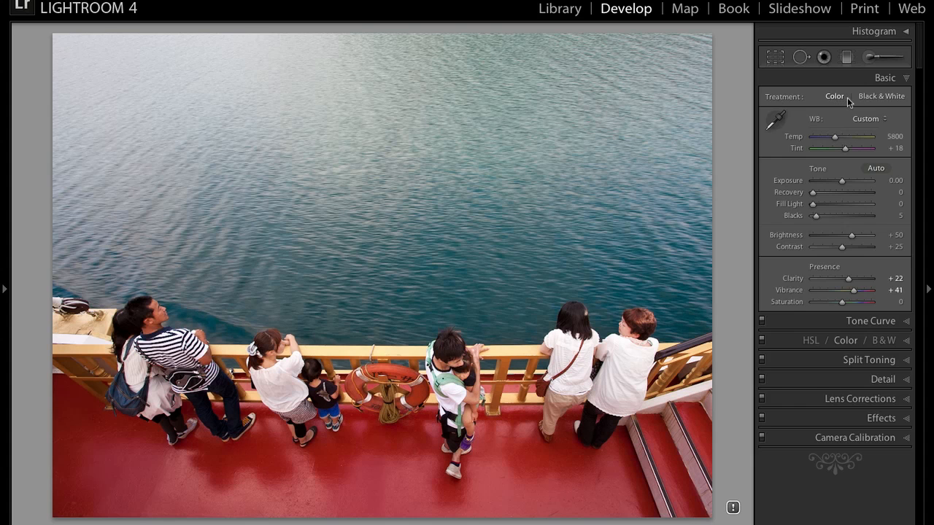
pyautogui.click(881, 96)
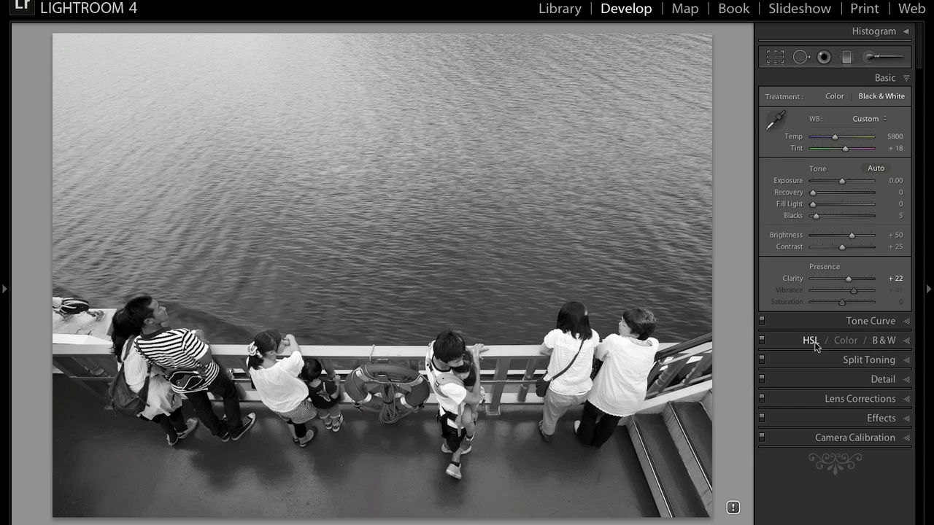
pyautogui.moveTo(820, 355)
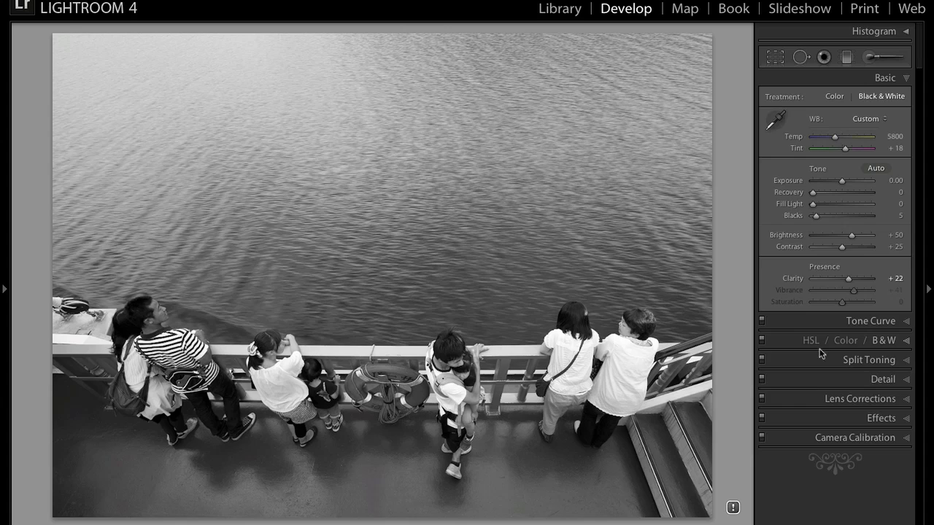
pyautogui.moveTo(794, 359)
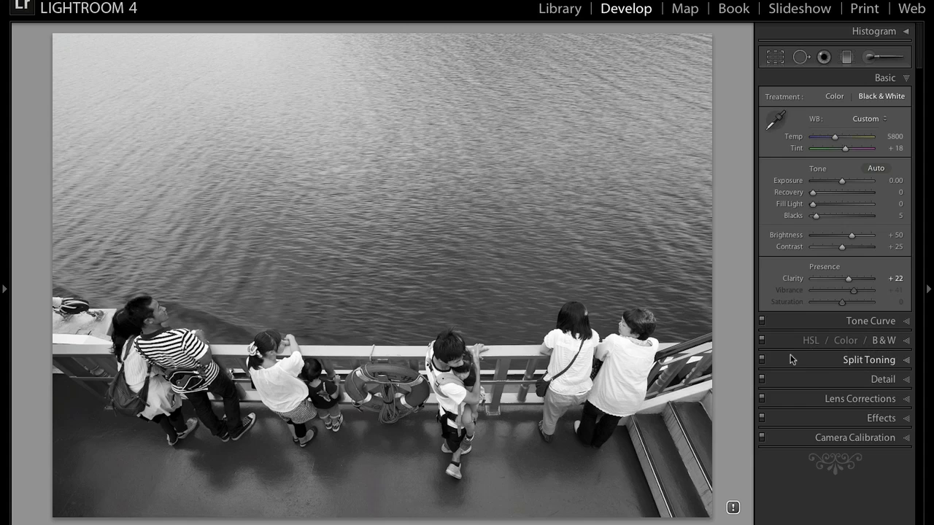
pyautogui.moveTo(400, 207)
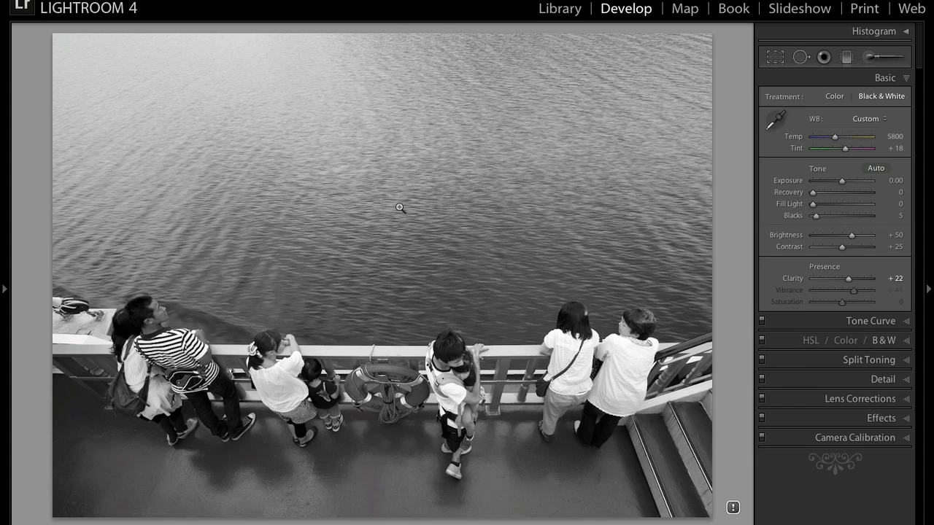
pyautogui.moveTo(490, 318)
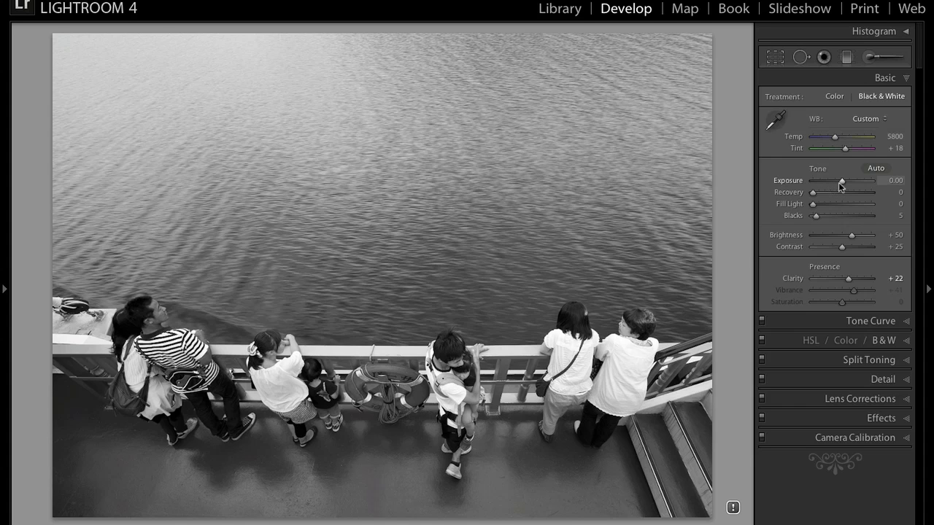
# - Set Exposure +0.35, Blacks 11, Contrast +57, Brightness +47 and Clarity +24
pyautogui.moveTo(840, 180); pyautogui.dragTo(846, 181)
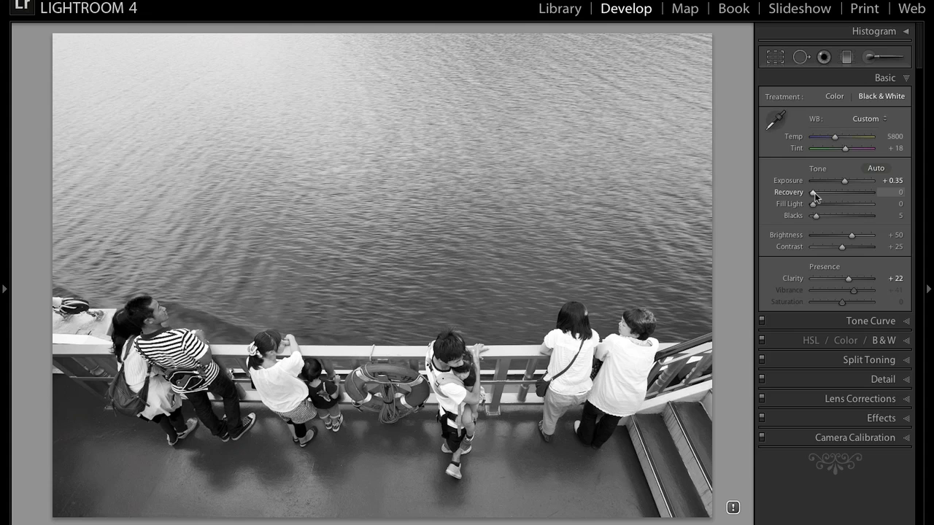
pyautogui.moveTo(814, 213)
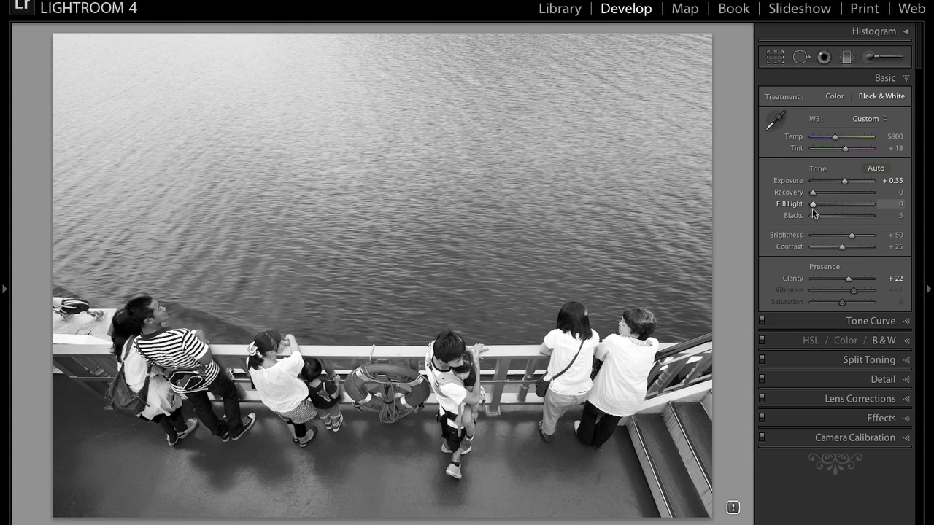
pyautogui.moveTo(839, 216); pyautogui.dragTo(849, 216)
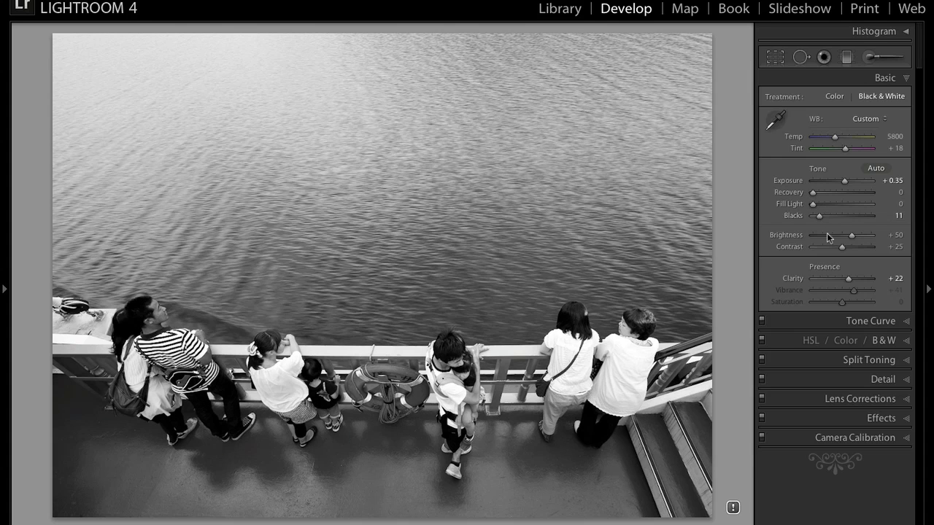
pyautogui.moveTo(843, 247); pyautogui.dragTo(855, 246)
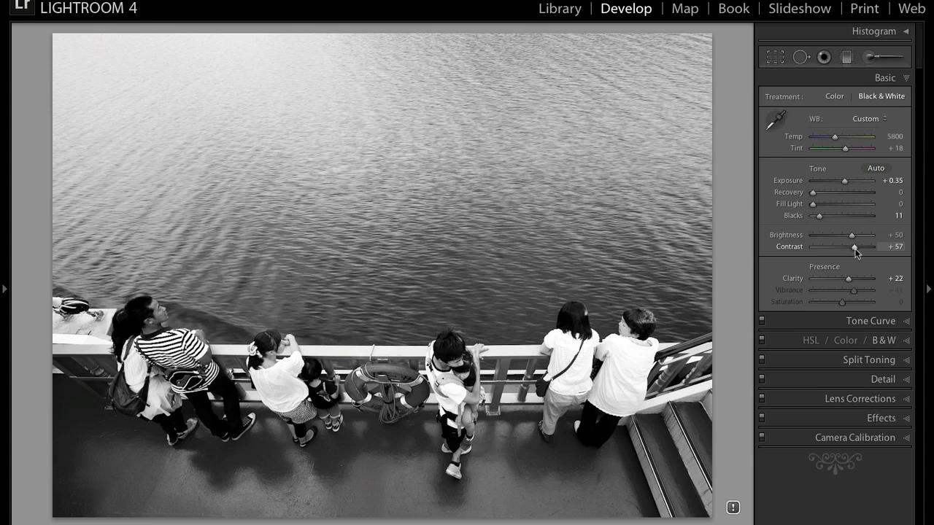
pyautogui.moveTo(852, 248)
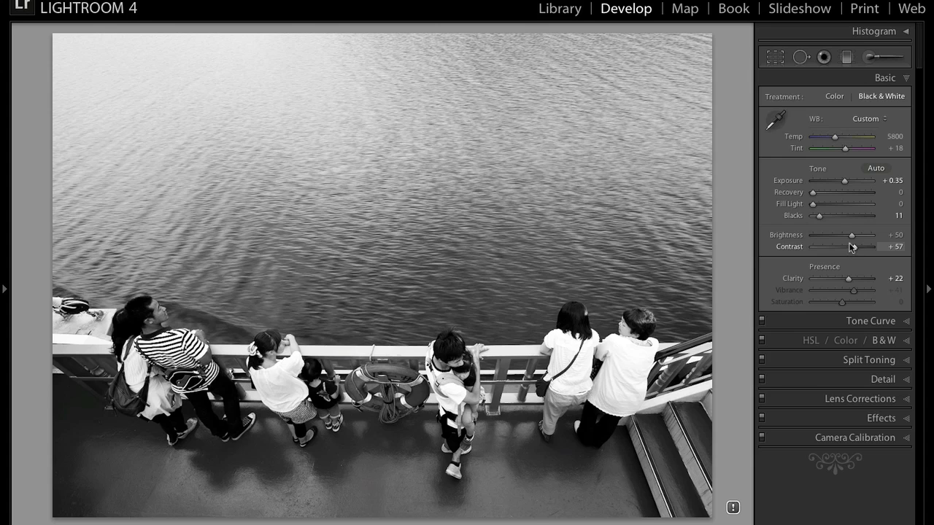
pyautogui.moveTo(854, 235); pyautogui.dragTo(851, 235)
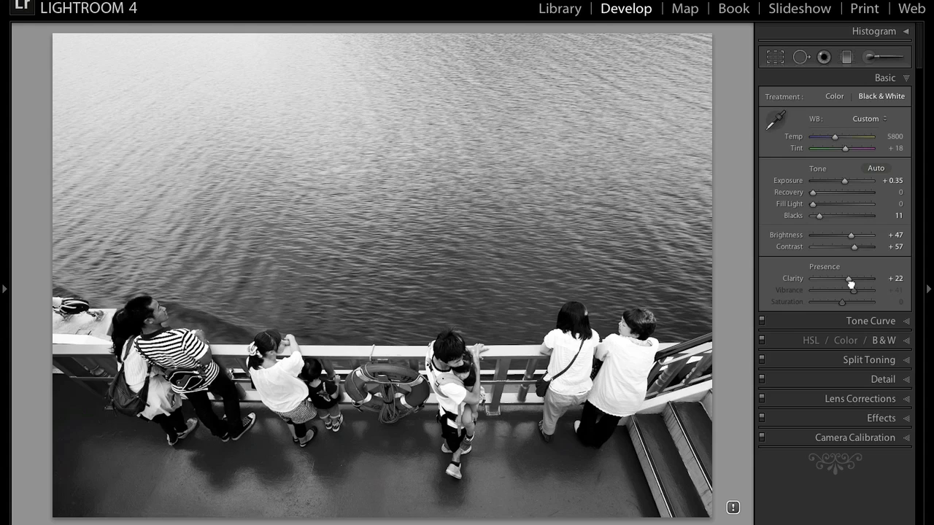
pyautogui.moveTo(848, 278); pyautogui.dragTo(849, 279)
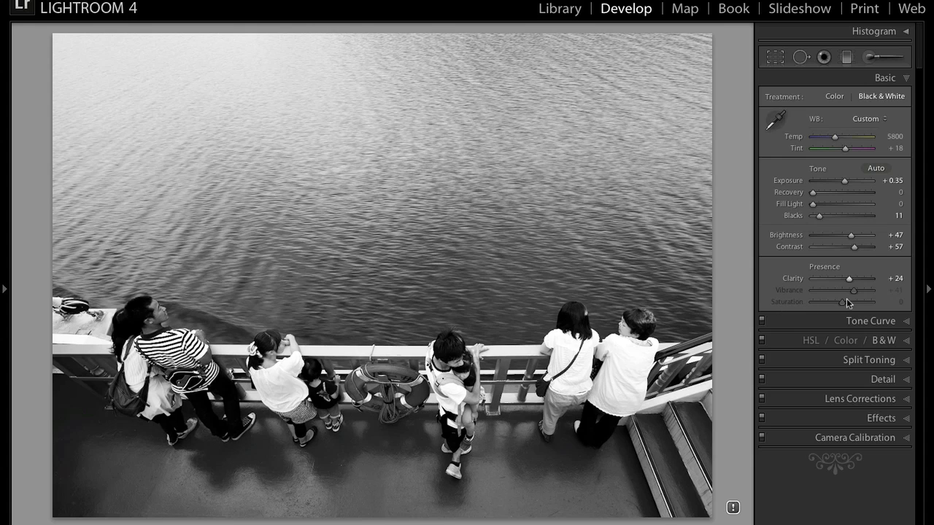
pyautogui.moveTo(767, 254)
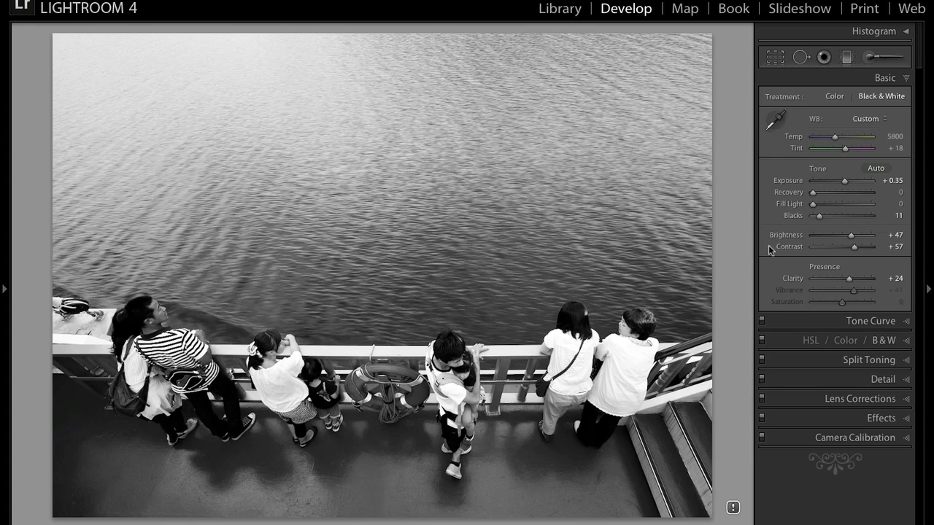
pyautogui.moveTo(868, 28)
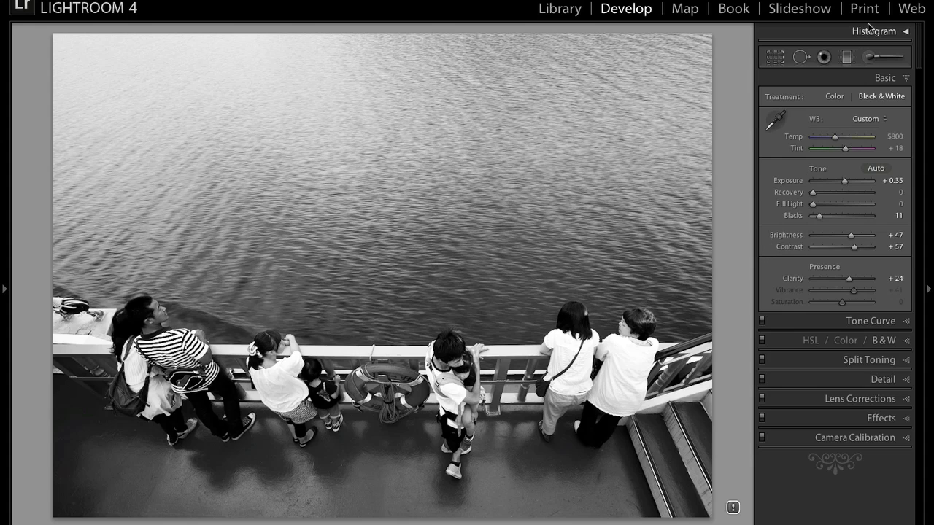
pyautogui.moveTo(904, 166)
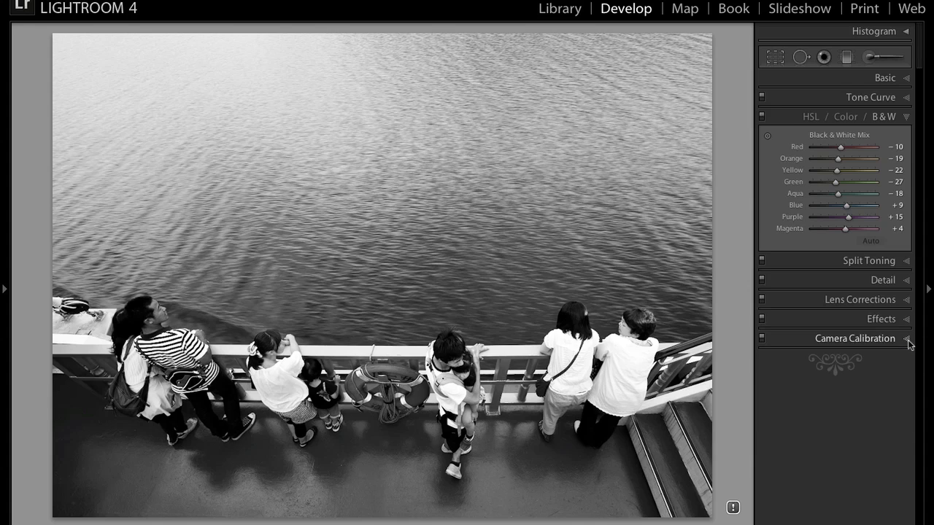
pyautogui.moveTo(808, 152)
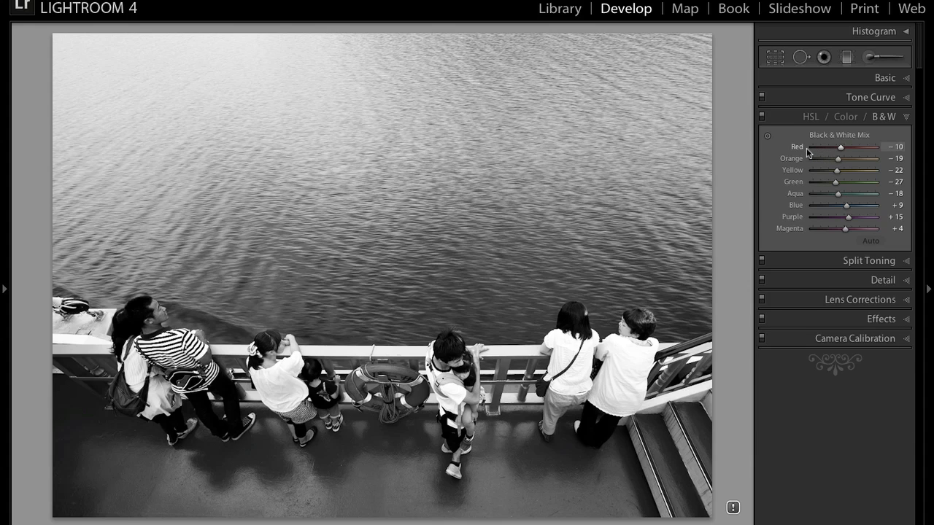
pyautogui.moveTo(795, 180)
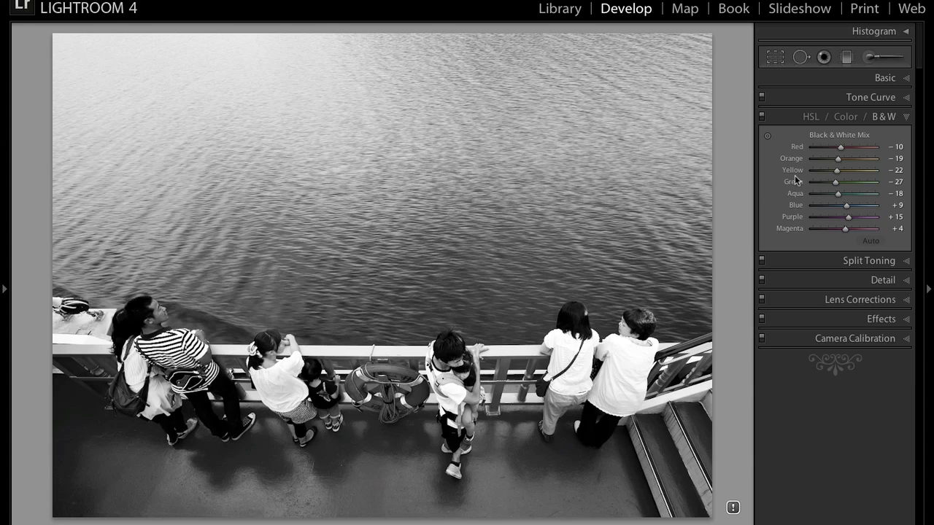
pyautogui.moveTo(793, 131)
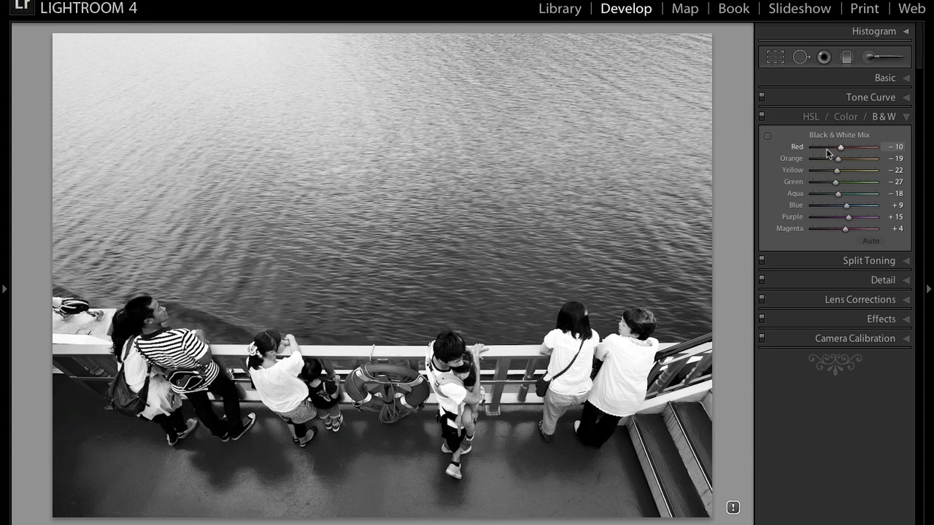
pyautogui.moveTo(863, 115)
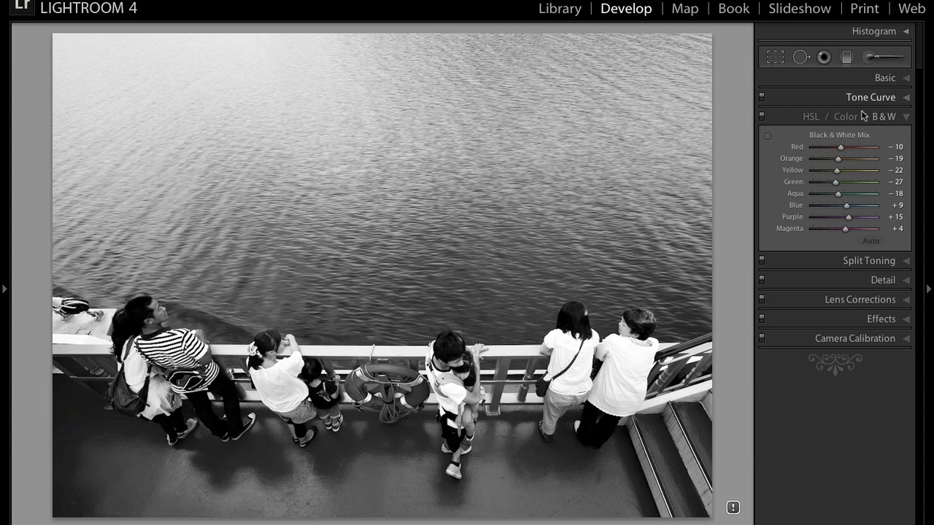
# - Switch the HSL / Color / B&W panel to Color to see per-colour adjustments
pyautogui.click(844, 117)
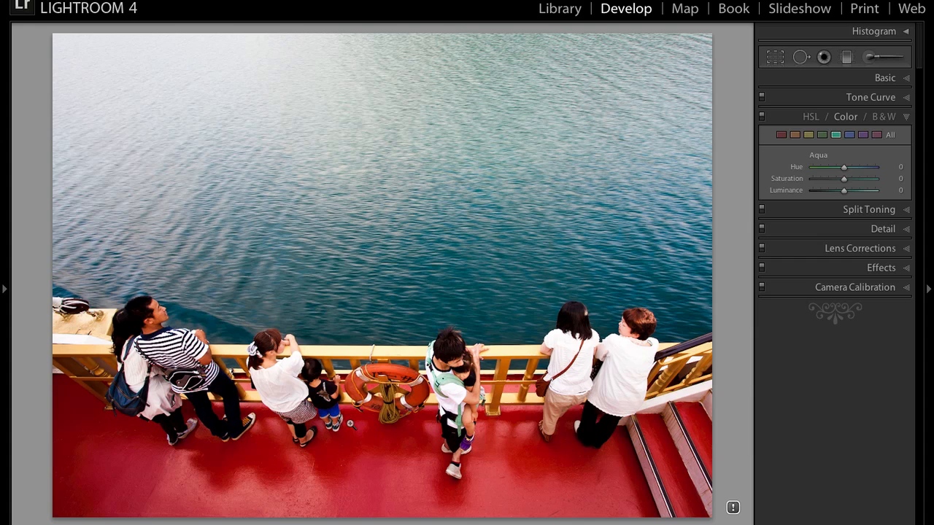
pyautogui.moveTo(692, 362)
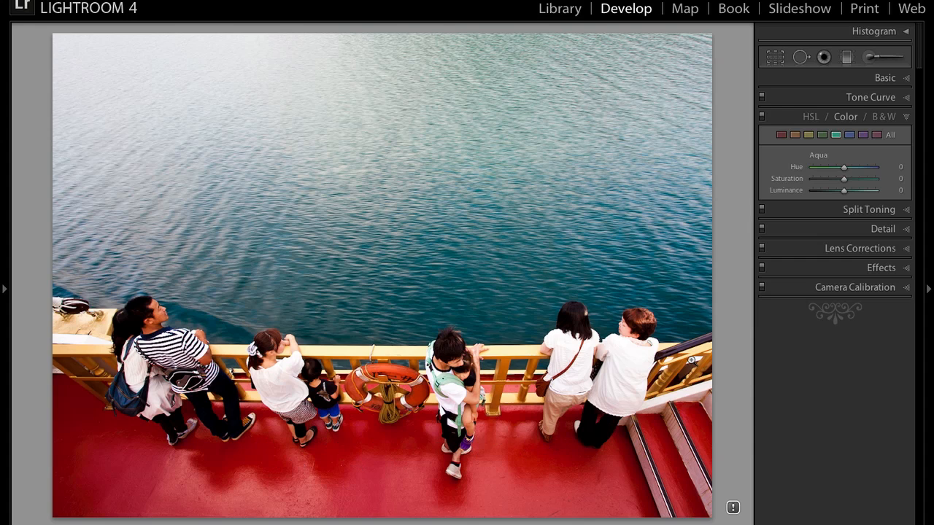
pyautogui.moveTo(421, 181)
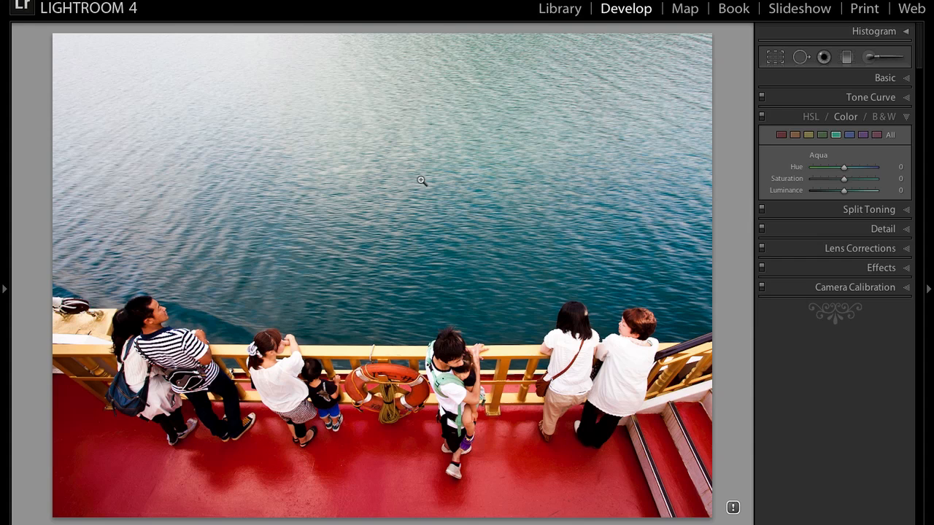
pyautogui.moveTo(467, 169)
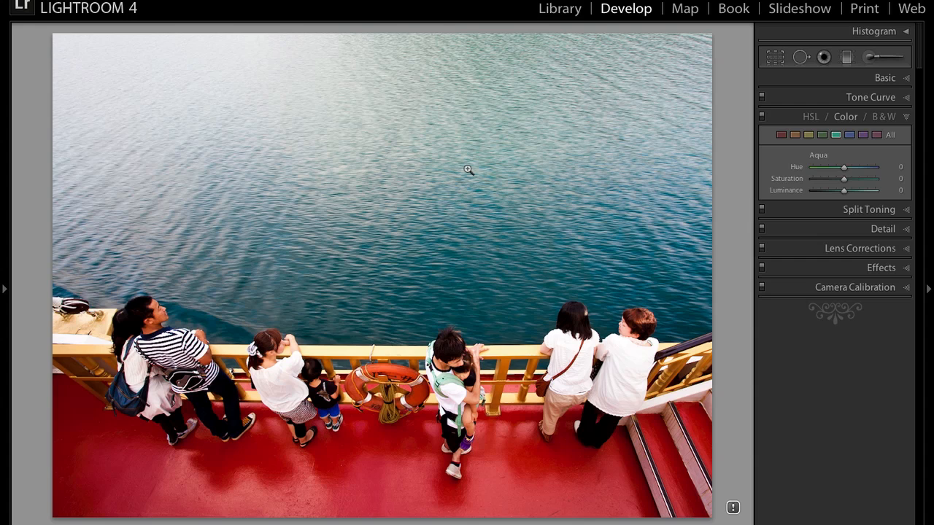
pyautogui.moveTo(376, 349)
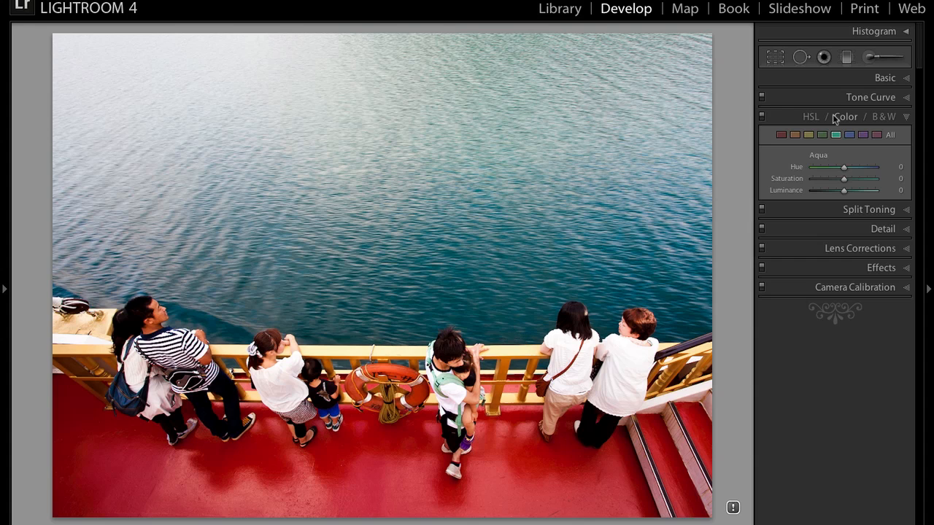
# - Compare the B&W mix against the Color view and return to the black and white conversion
pyautogui.click(884, 117)
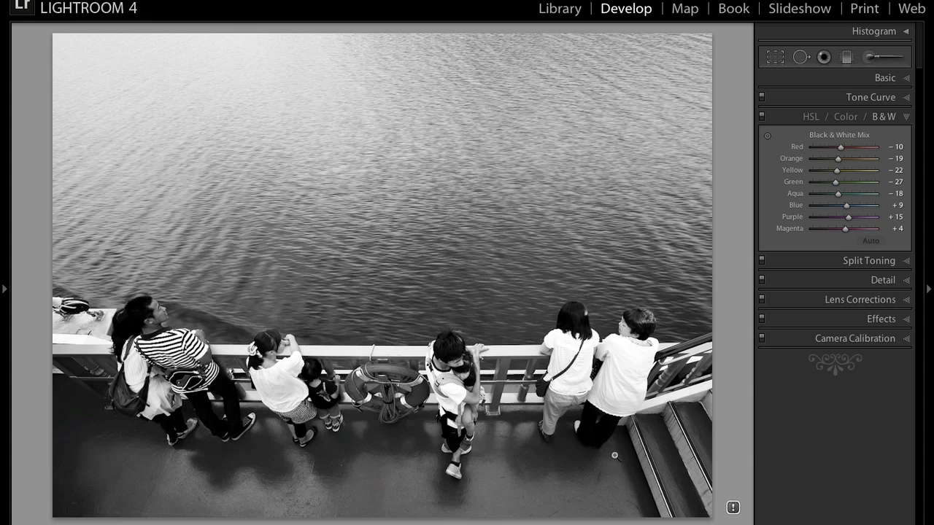
pyautogui.moveTo(805, 134)
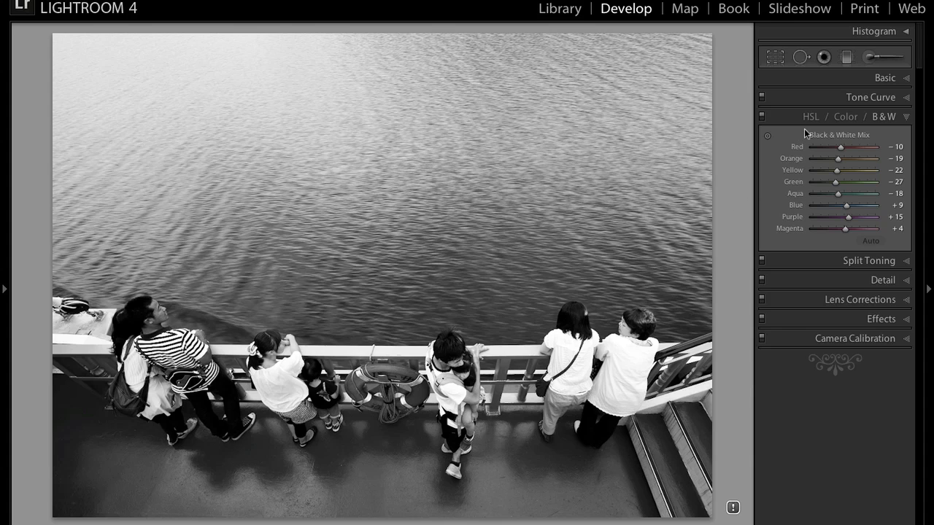
pyautogui.click(846, 116)
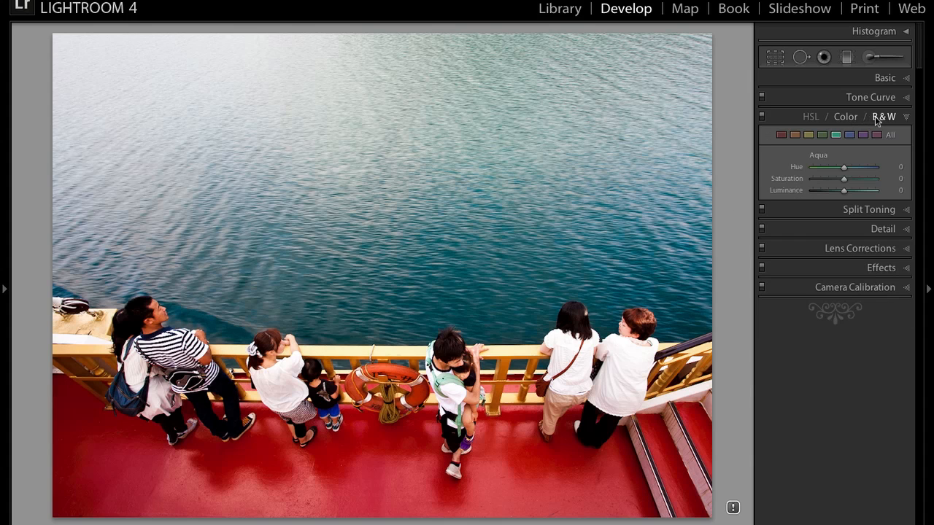
pyautogui.click(884, 117)
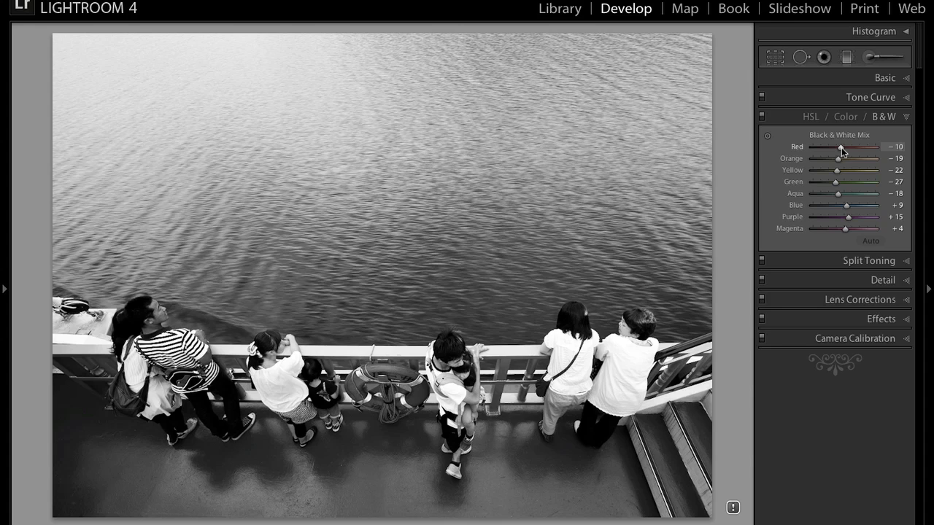
# - Raise Red in the Black & White Mix to +75 to lighten the deck
pyautogui.moveTo(838, 146); pyautogui.dragTo(852, 146)
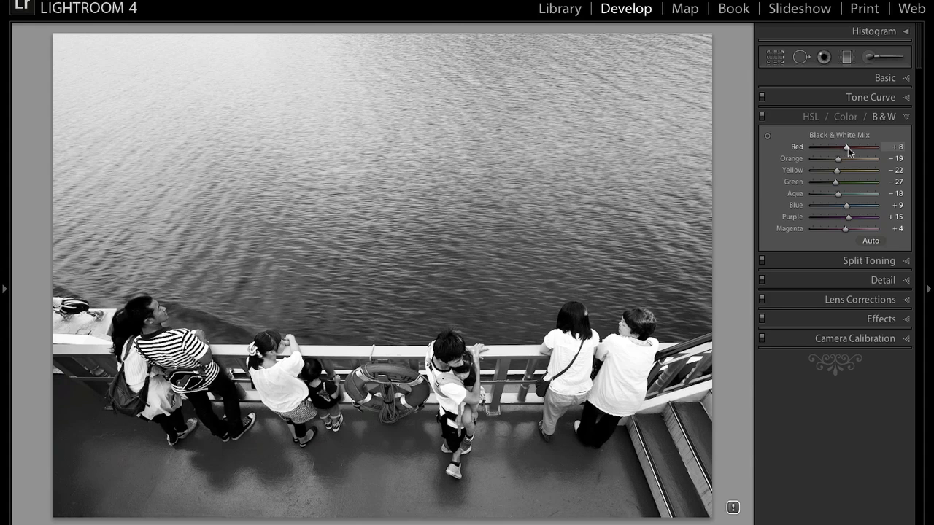
pyautogui.moveTo(847, 146); pyautogui.dragTo(855, 146)
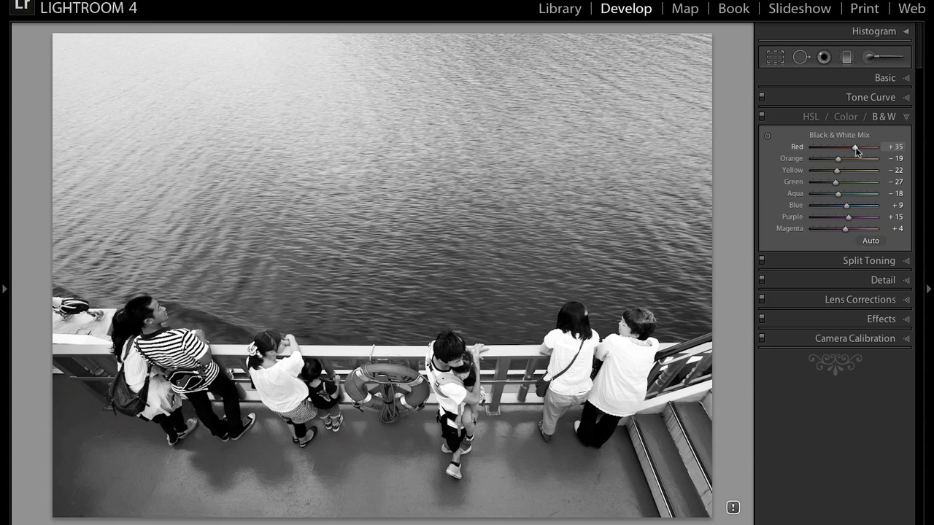
pyautogui.moveTo(854, 146); pyautogui.dragTo(864, 146)
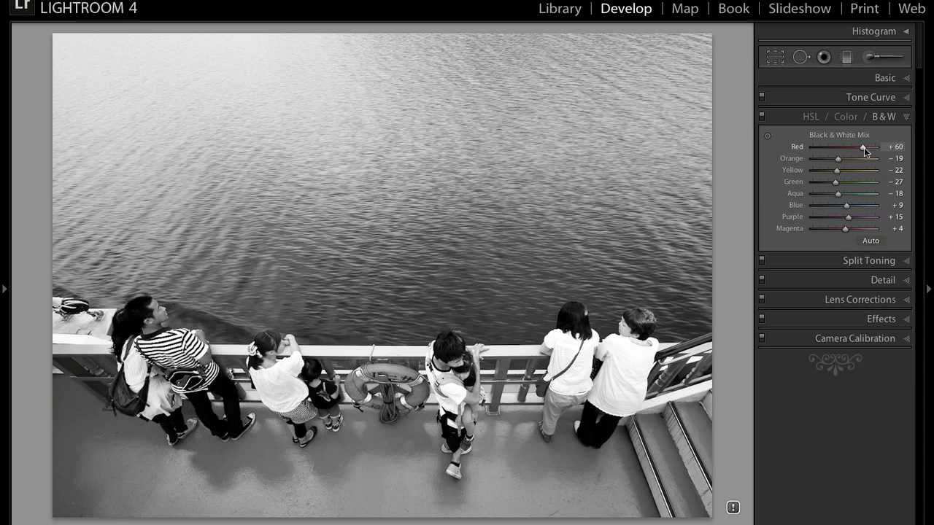
pyautogui.moveTo(859, 145); pyautogui.dragTo(867, 146)
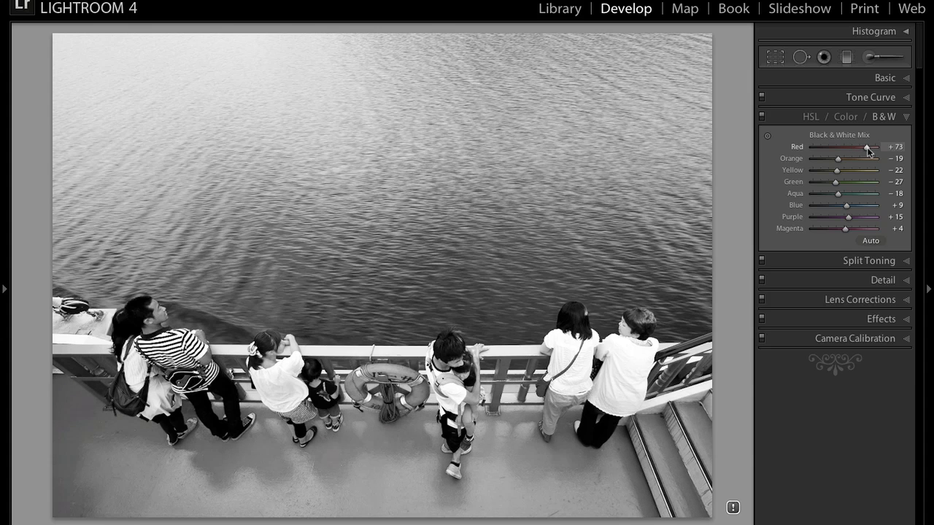
pyautogui.moveTo(864, 146); pyautogui.dragTo(868, 146)
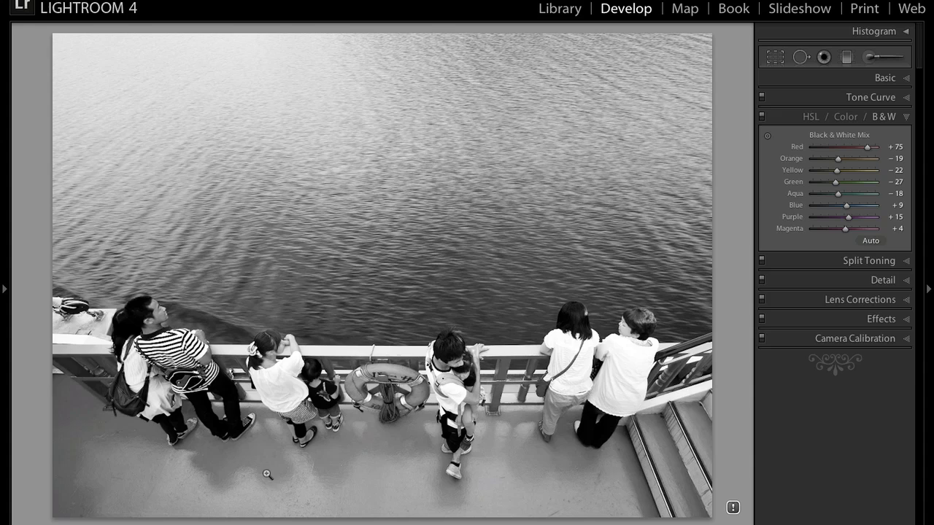
pyautogui.moveTo(516, 502)
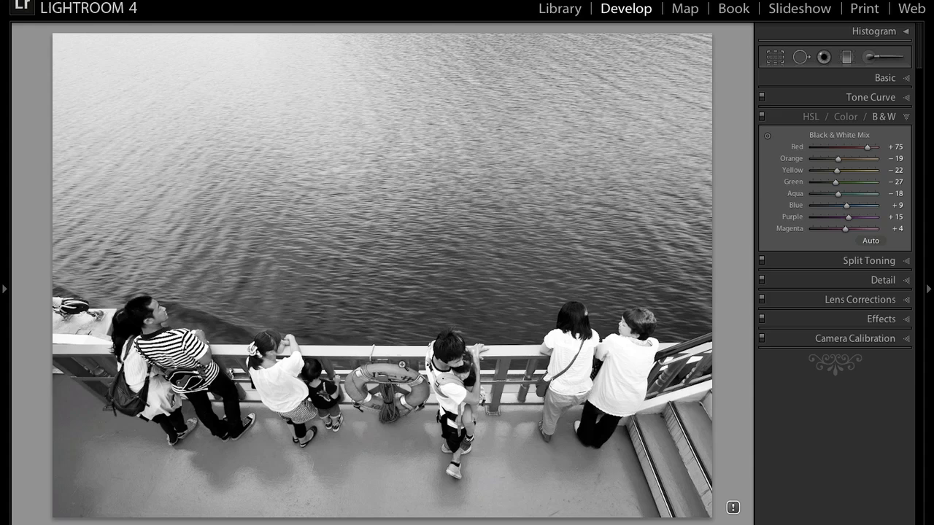
pyautogui.moveTo(551, 482)
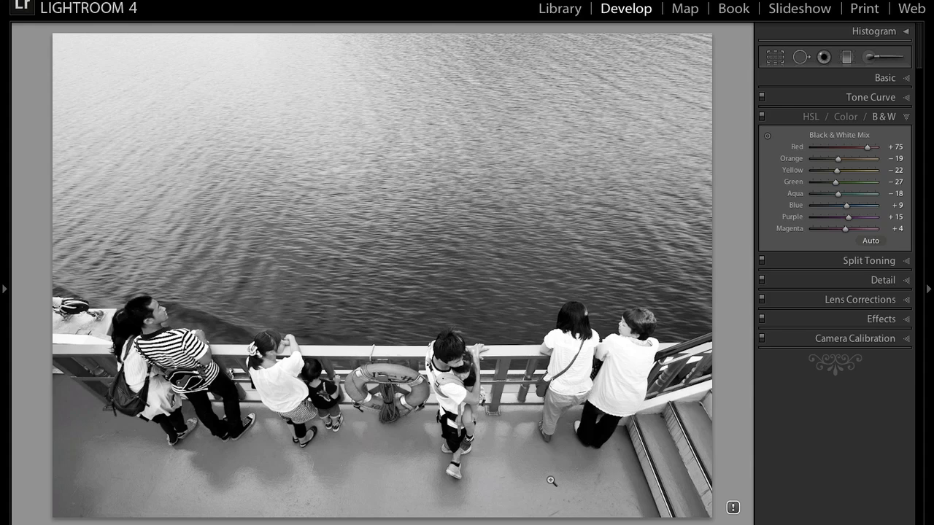
pyautogui.moveTo(490, 487)
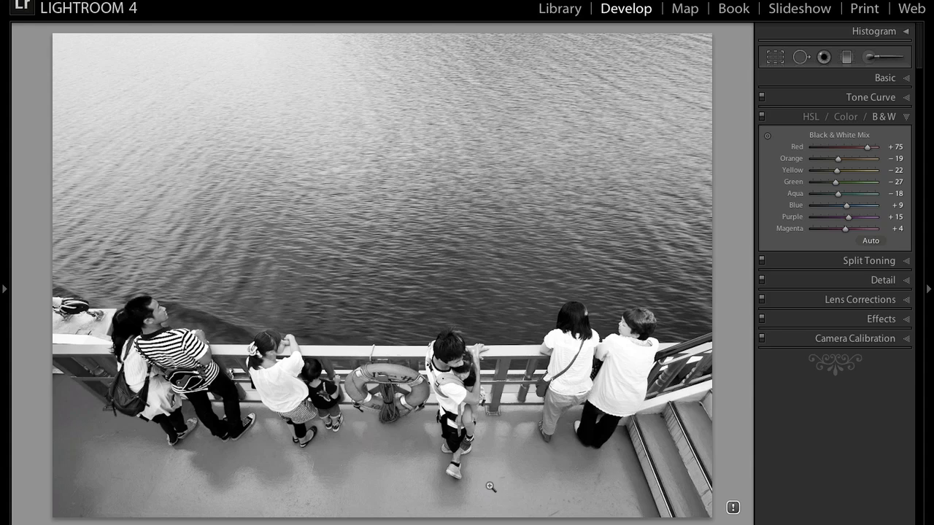
pyautogui.moveTo(525, 478)
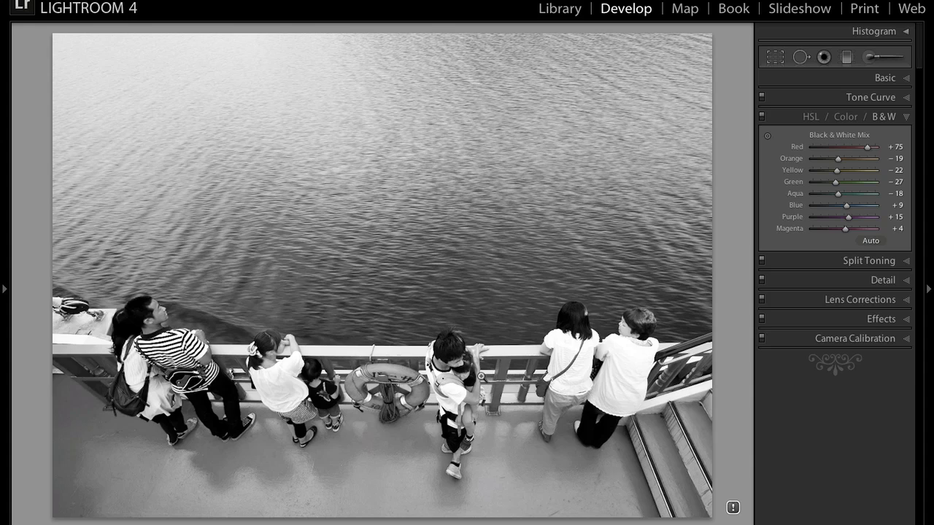
pyautogui.moveTo(735, 259)
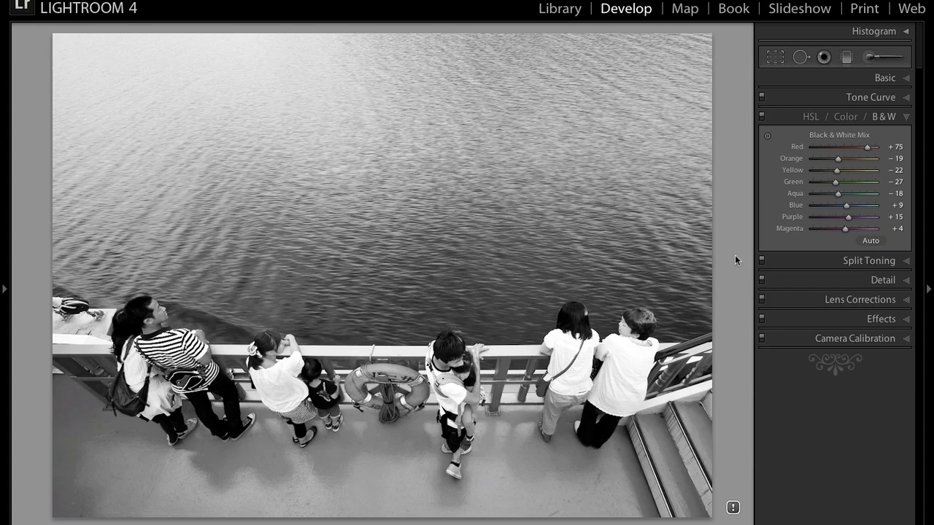
# - Try Yellow in the Black & White Mix up to +33 and down to -100
pyautogui.moveTo(846, 169); pyautogui.dragTo(846, 169)
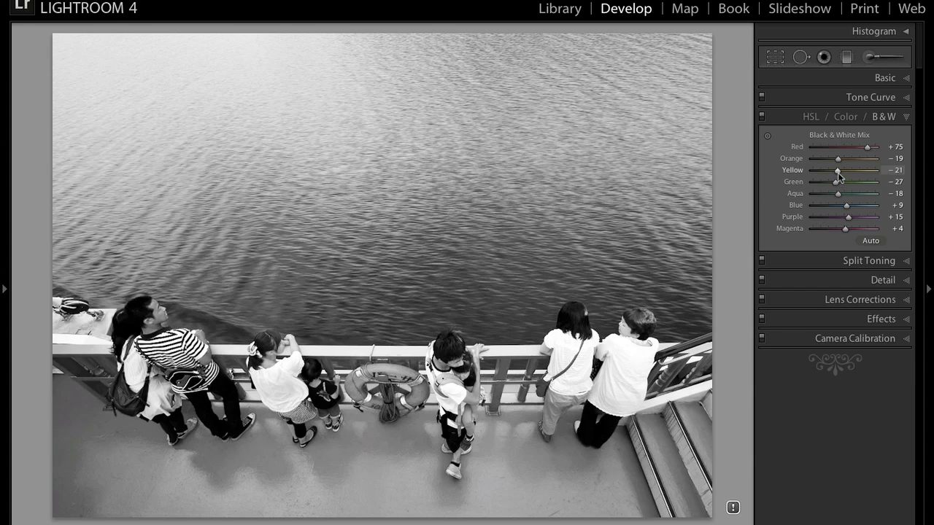
pyautogui.moveTo(837, 169); pyautogui.dragTo(843, 169)
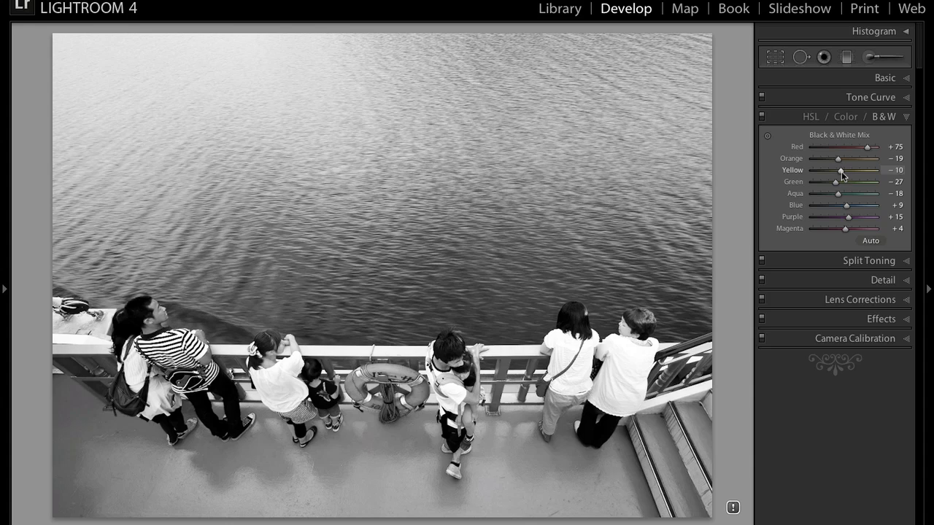
pyautogui.moveTo(840, 169); pyautogui.dragTo(859, 170)
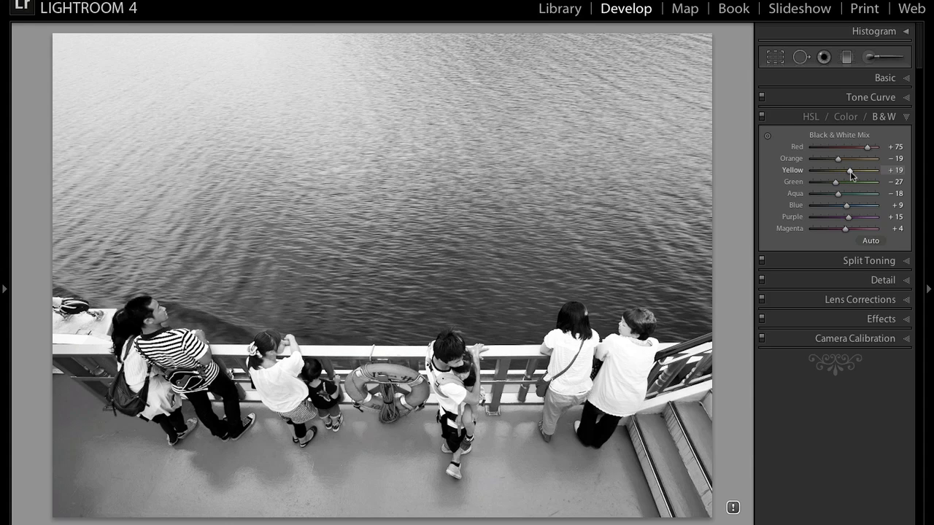
pyautogui.moveTo(852, 169); pyautogui.dragTo(860, 169)
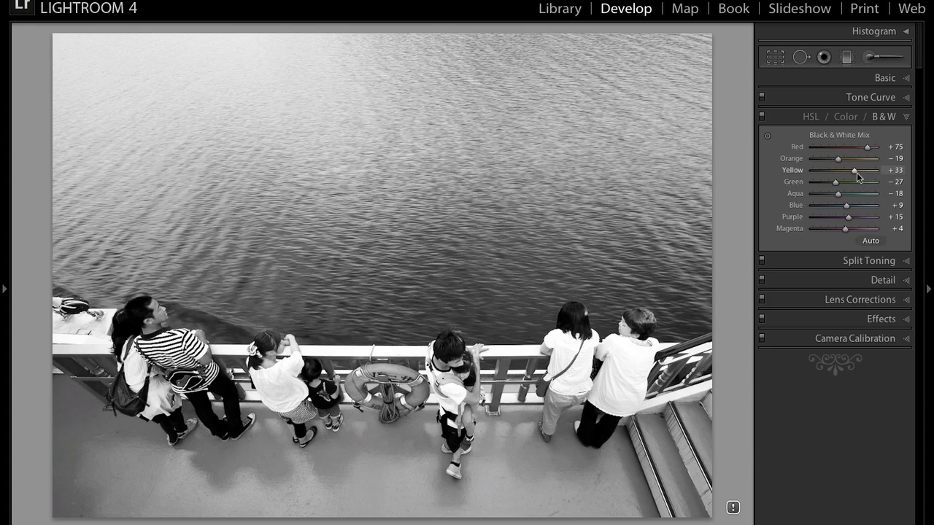
pyautogui.moveTo(858, 169); pyautogui.dragTo(834, 170)
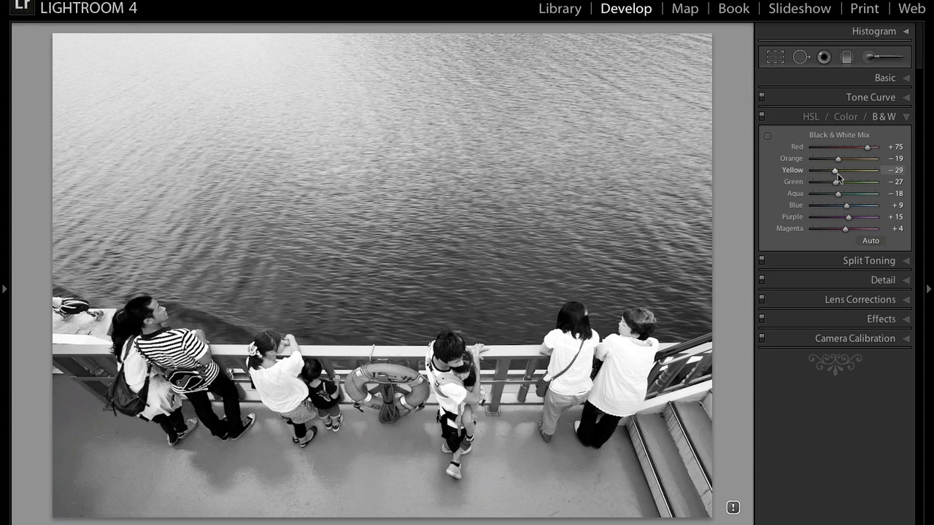
pyautogui.moveTo(838, 169); pyautogui.dragTo(824, 169)
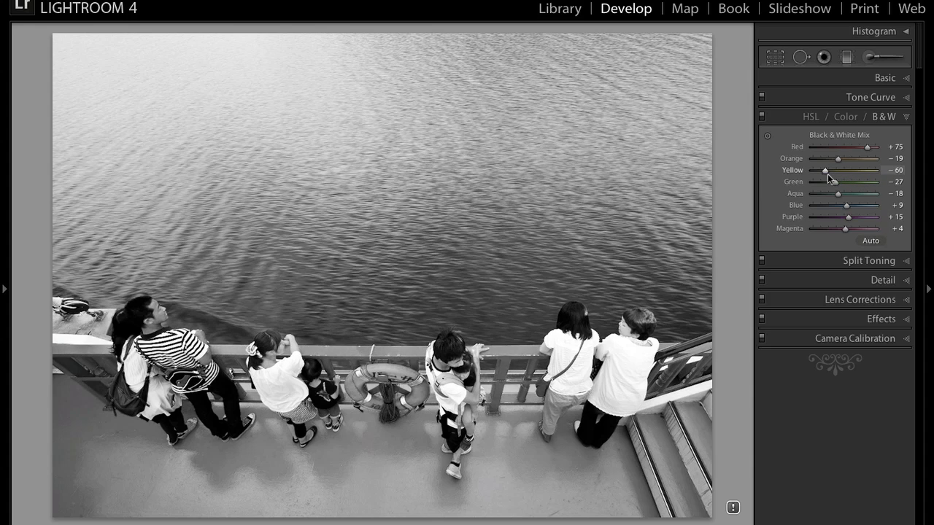
pyautogui.moveTo(825, 170); pyautogui.dragTo(820, 169)
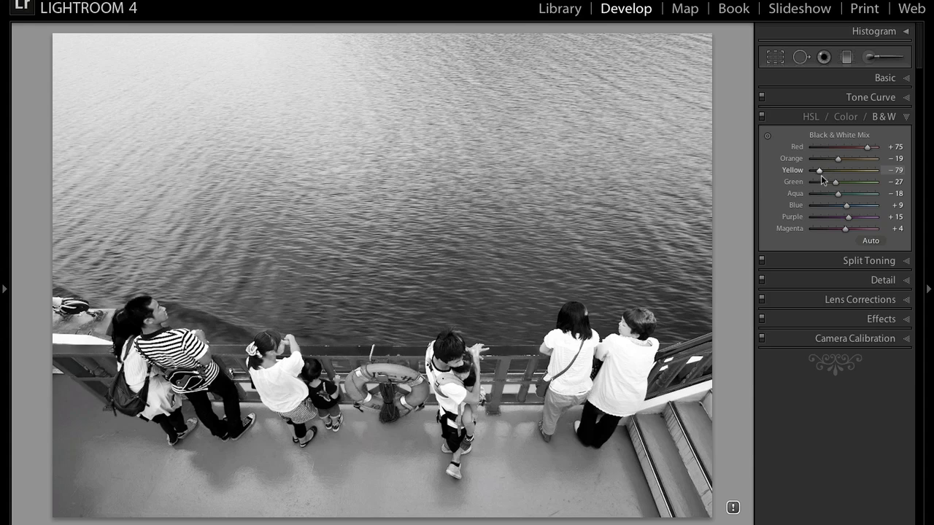
pyautogui.moveTo(844, 170); pyautogui.dragTo(814, 169)
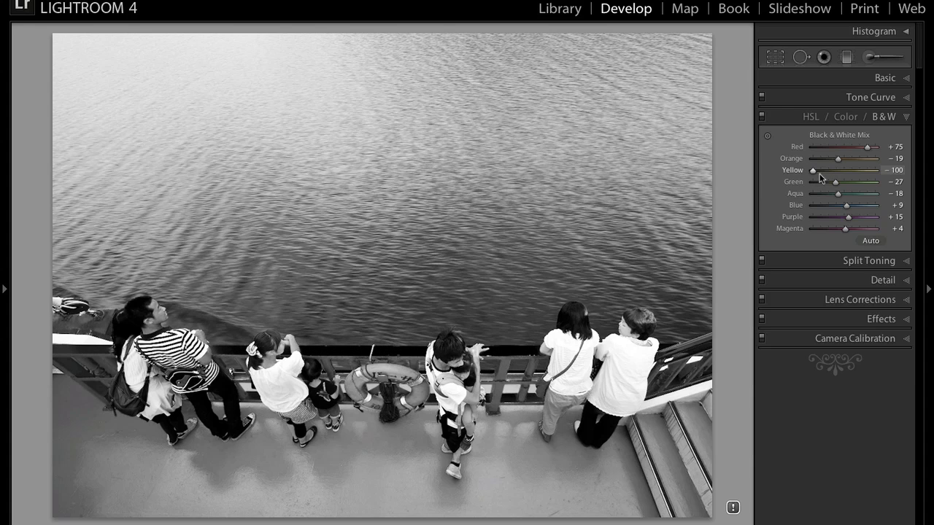
pyautogui.moveTo(405, 337)
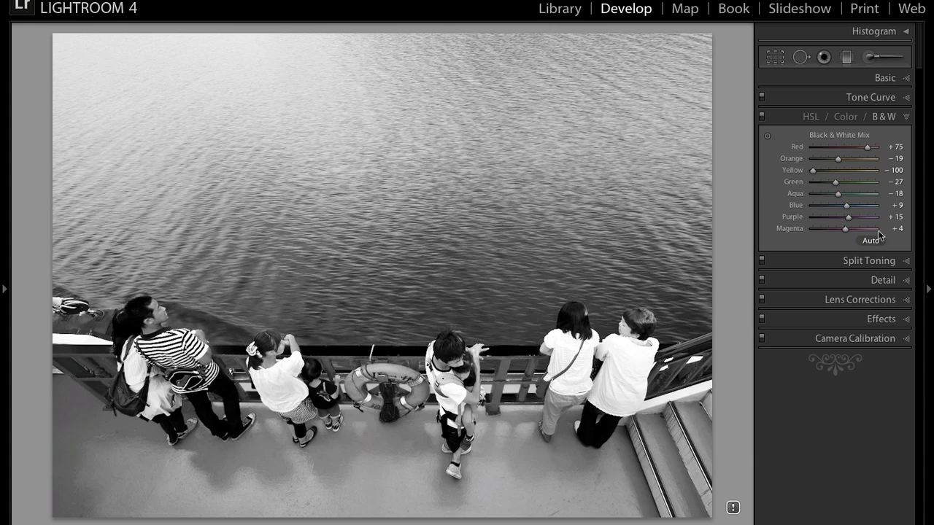
# - Bring Yellow back up and settle it at -10 for a slightly lighter railing
pyautogui.moveTo(814, 169); pyautogui.dragTo(824, 170)
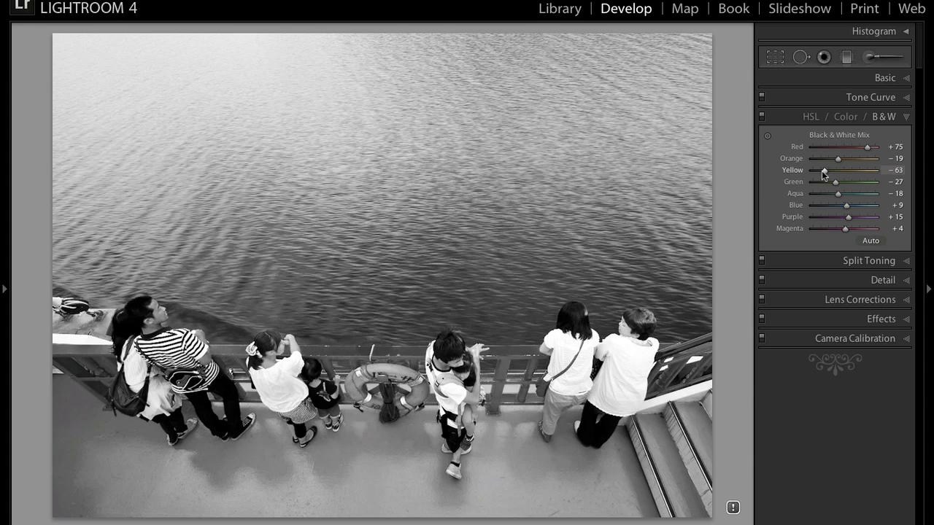
pyautogui.moveTo(822, 169); pyautogui.dragTo(829, 169)
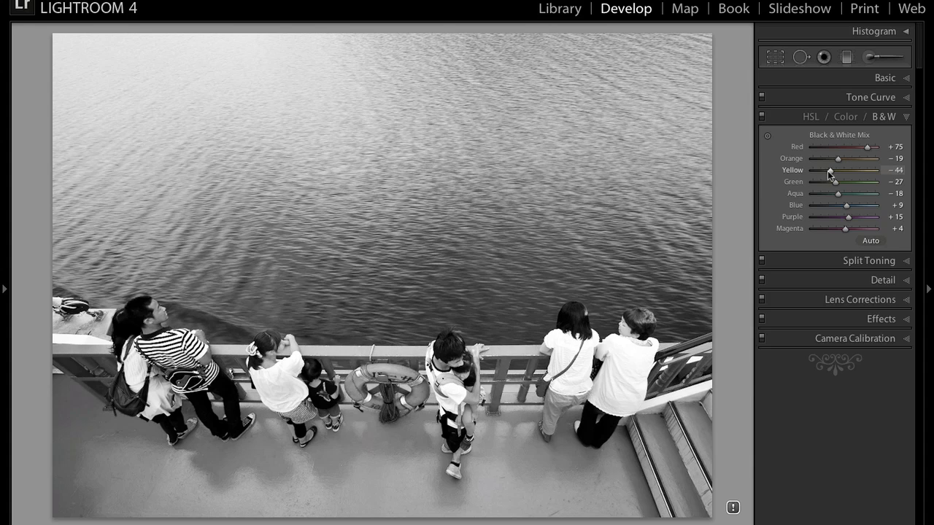
pyautogui.moveTo(828, 170); pyautogui.dragTo(837, 170)
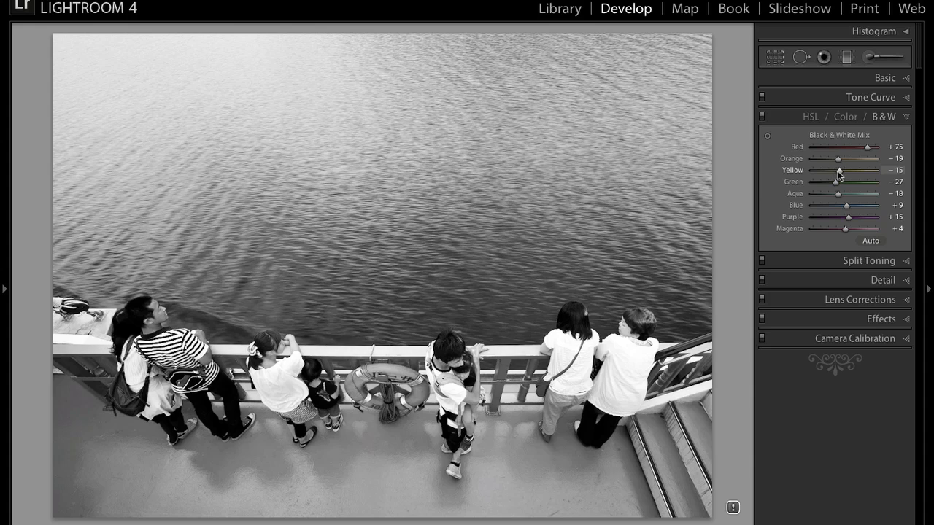
pyautogui.moveTo(835, 175); pyautogui.dragTo(840, 175)
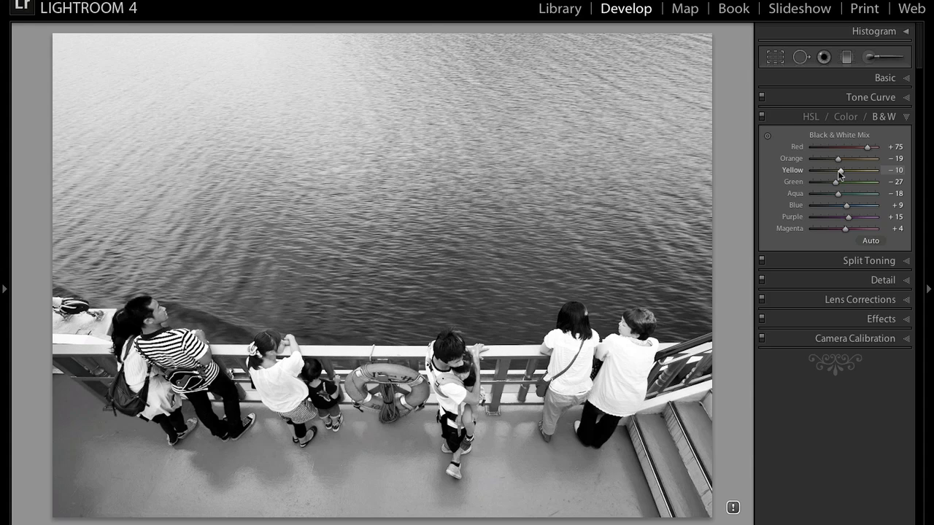
pyautogui.moveTo(508, 353)
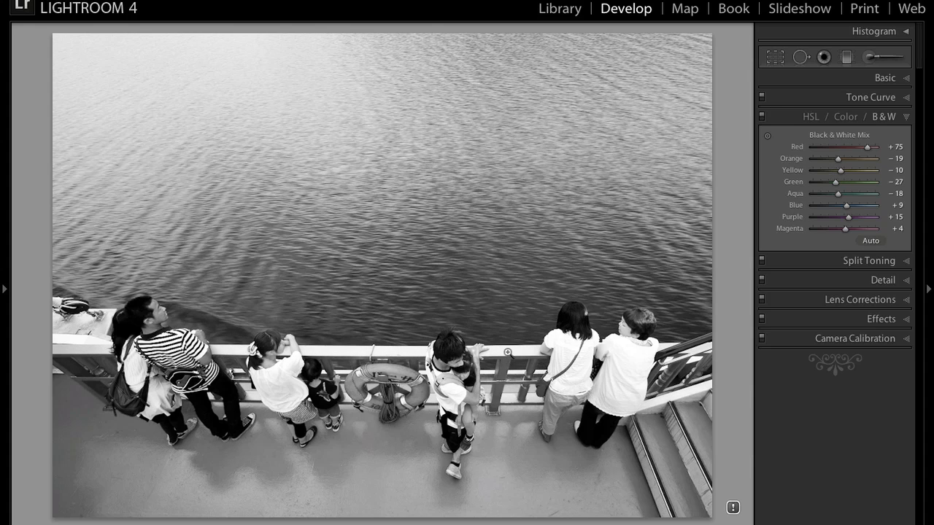
pyautogui.moveTo(664, 225)
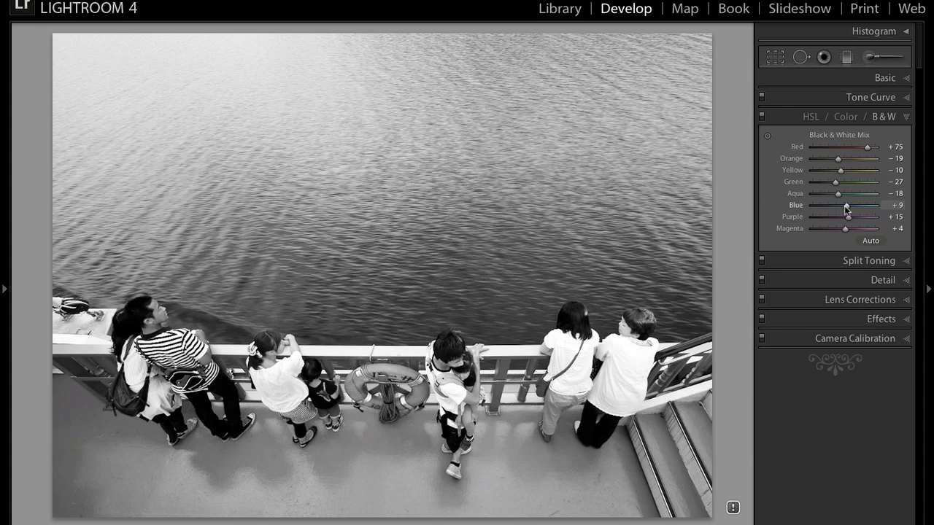
# - Test Blue at its lightest, then drop it to about -83 to darken the water
pyautogui.moveTo(846, 206); pyautogui.dragTo(862, 206)
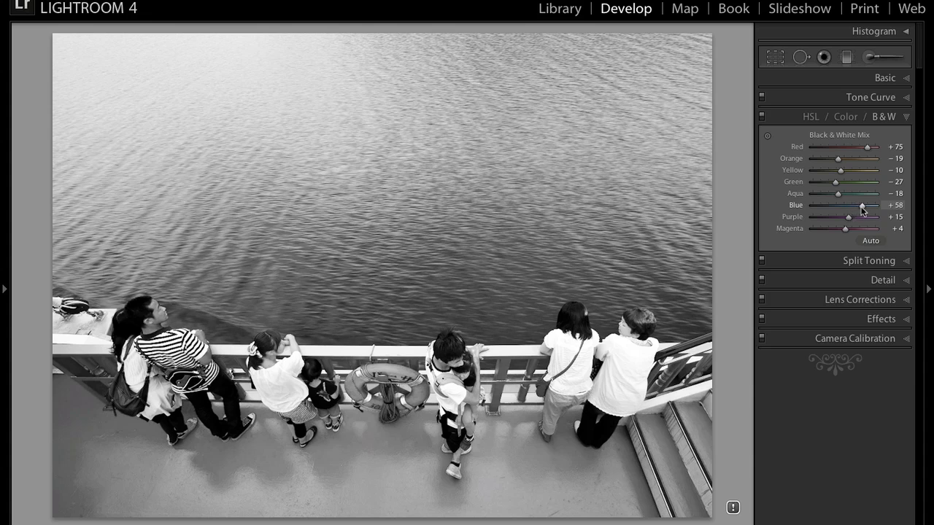
pyautogui.moveTo(860, 208); pyautogui.dragTo(882, 207)
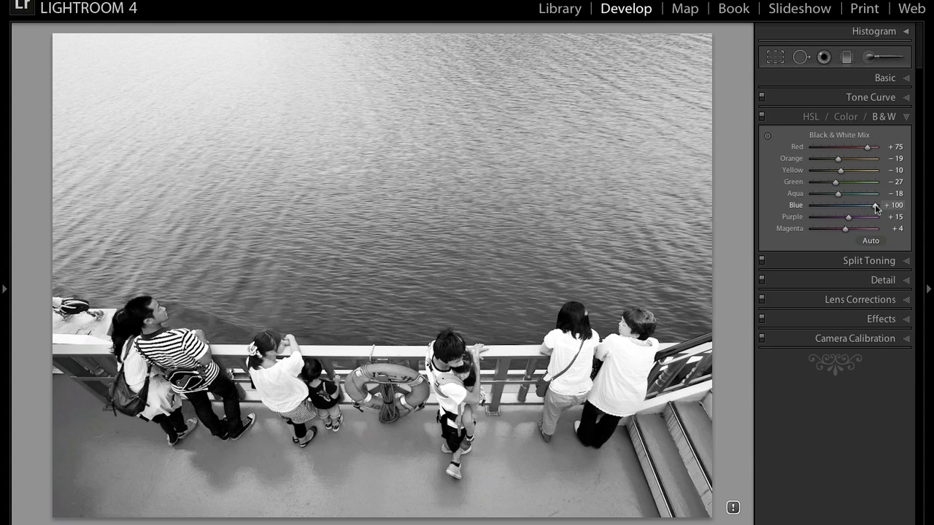
pyautogui.moveTo(859, 213)
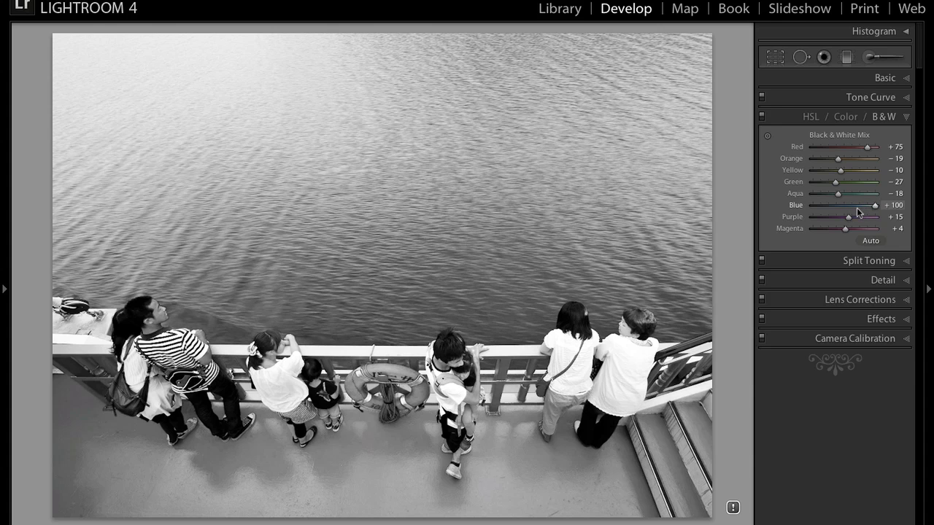
pyautogui.moveTo(872, 213)
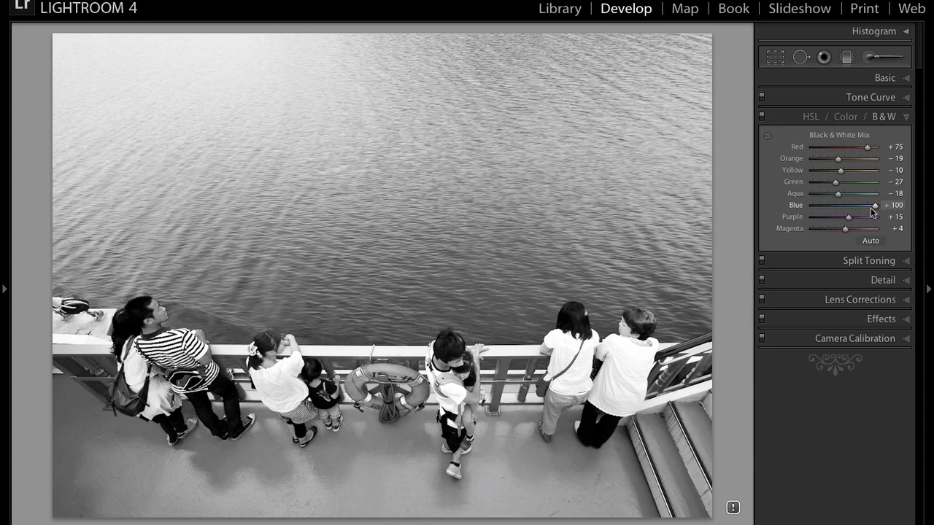
pyautogui.moveTo(872, 204); pyautogui.dragTo(855, 204)
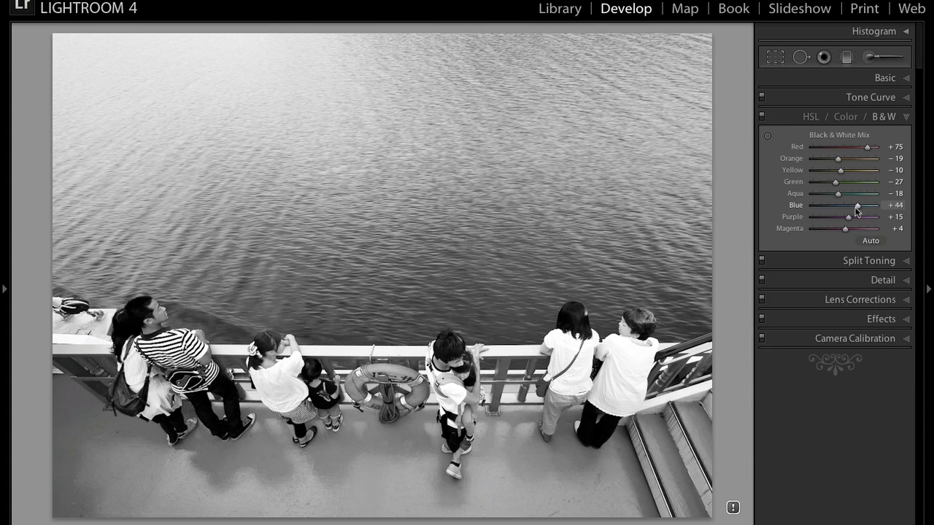
pyautogui.moveTo(858, 205); pyautogui.dragTo(834, 204)
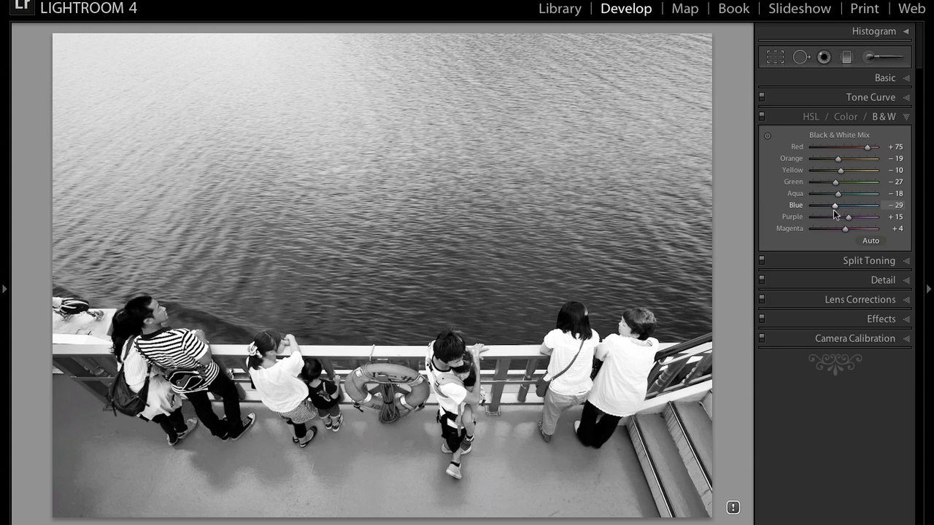
pyautogui.moveTo(834, 204); pyautogui.dragTo(815, 204)
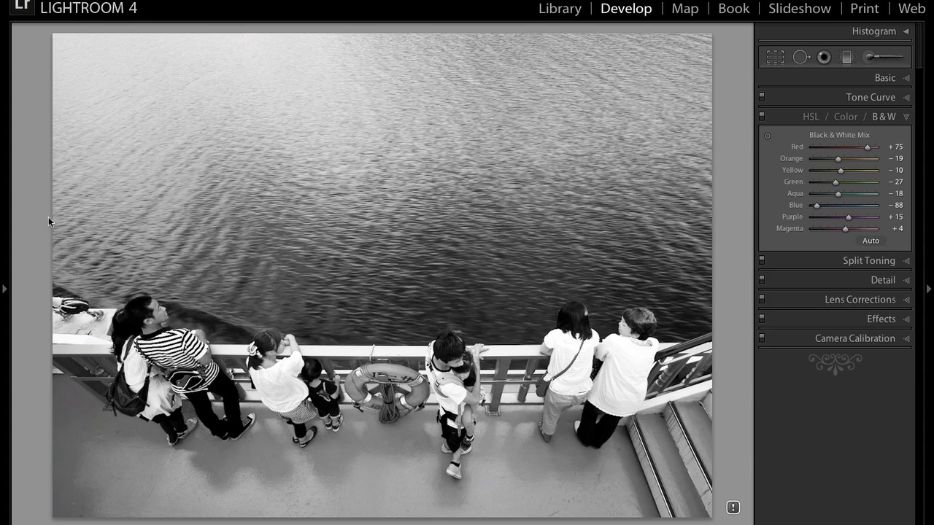
pyautogui.moveTo(824, 199)
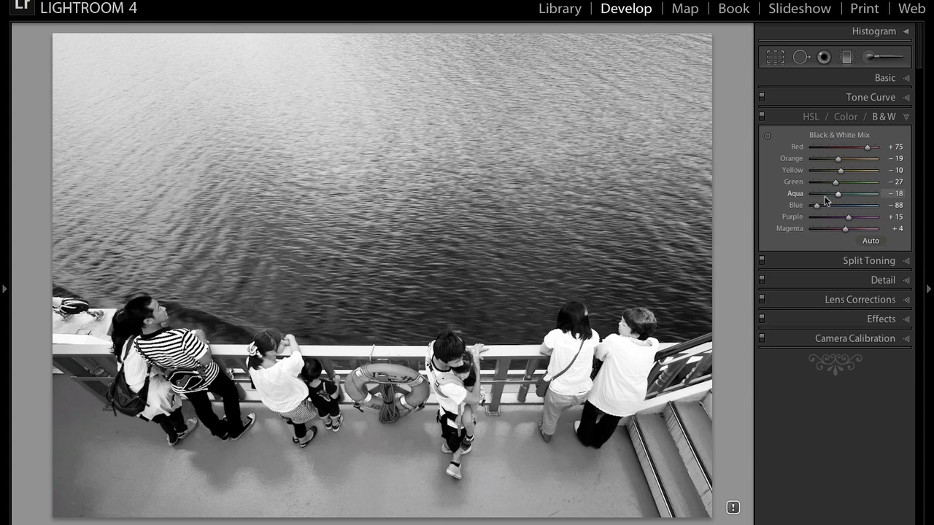
pyautogui.moveTo(817, 204); pyautogui.dragTo(820, 204)
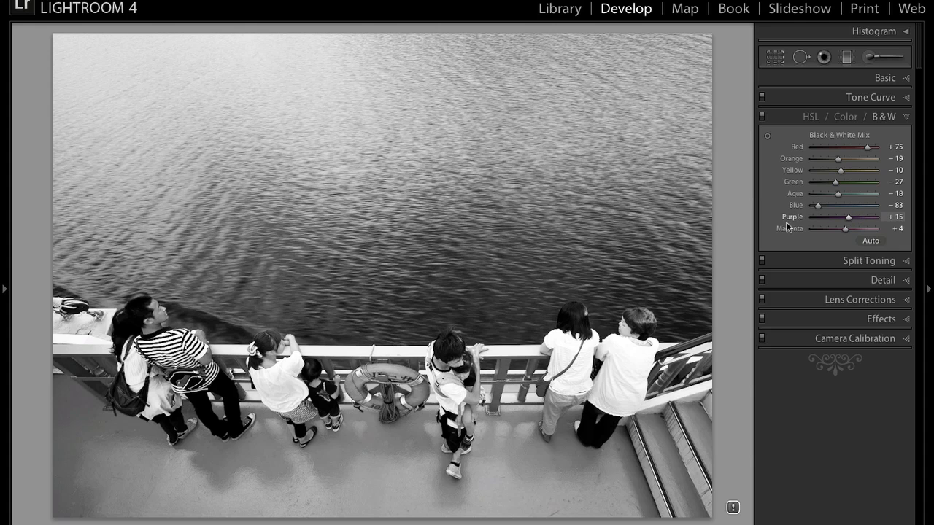
# - Nudge Purple in the Black & White Mix up slightly and back down
pyautogui.moveTo(849, 216); pyautogui.dragTo(854, 216)
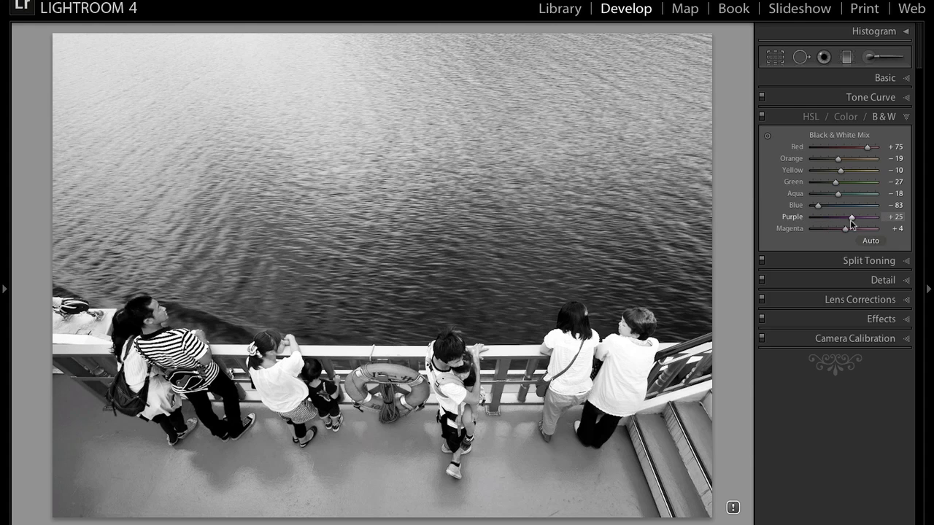
pyautogui.moveTo(853, 216); pyautogui.dragTo(843, 216)
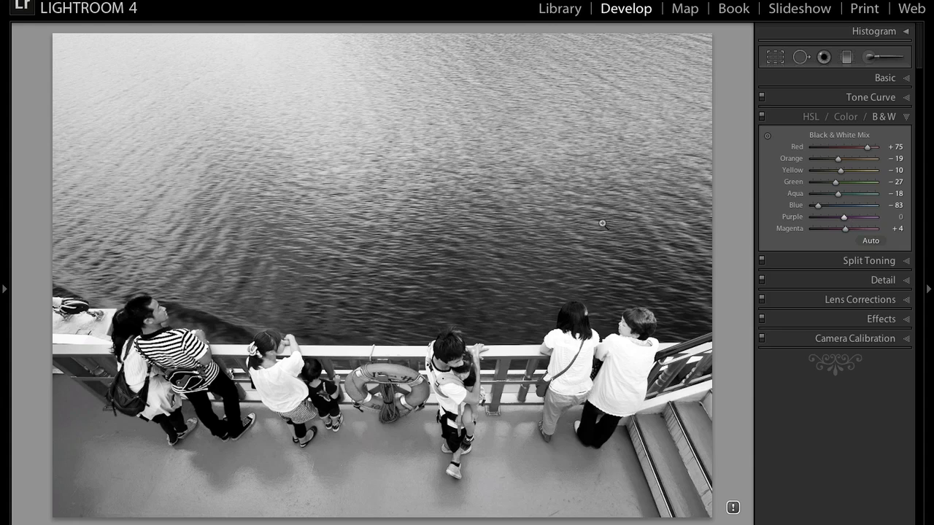
pyautogui.moveTo(418, 134)
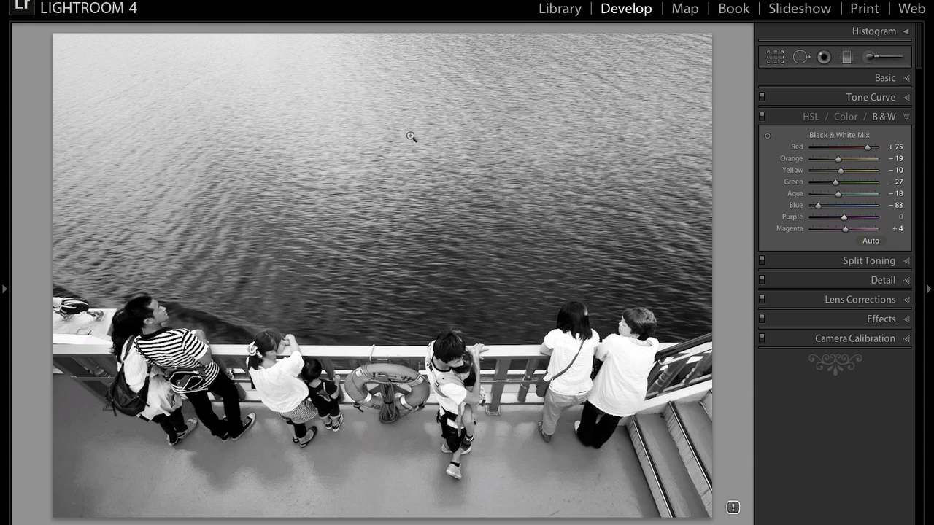
pyautogui.moveTo(659, 64)
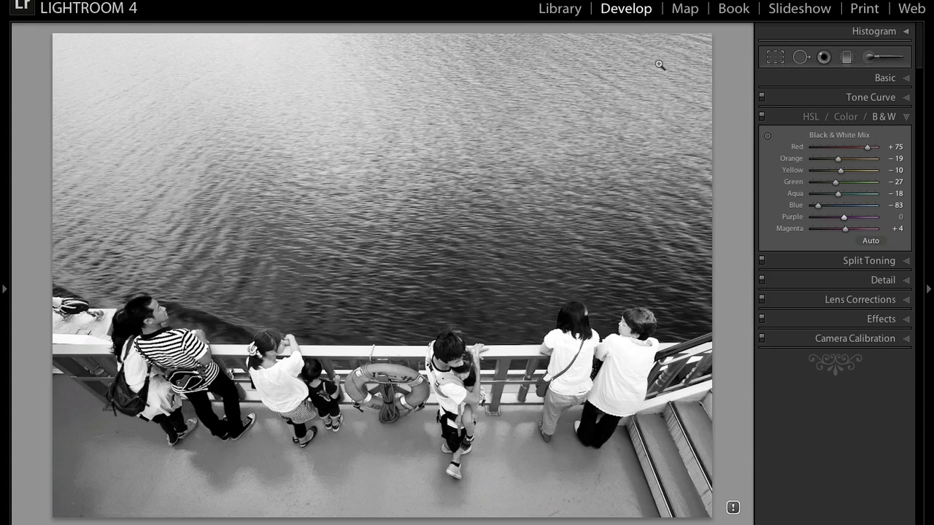
pyautogui.moveTo(108, 442)
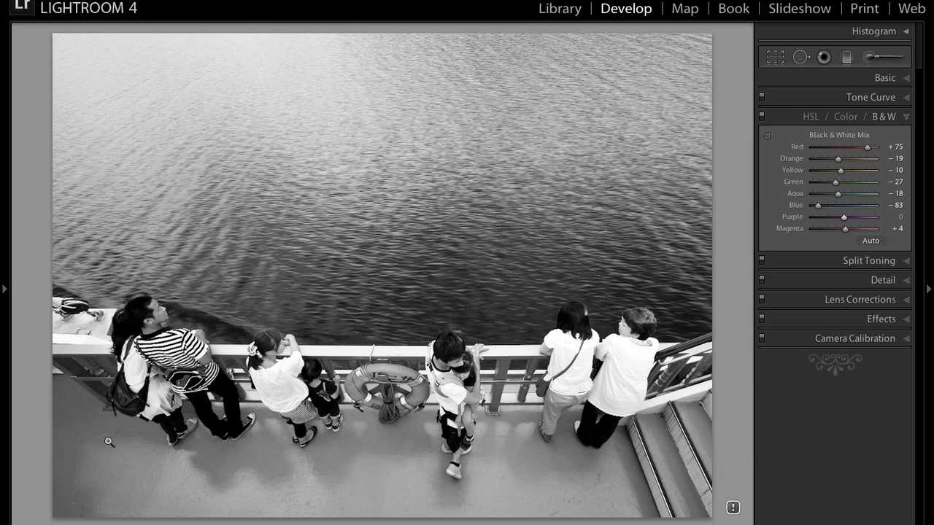
pyautogui.moveTo(39, 277)
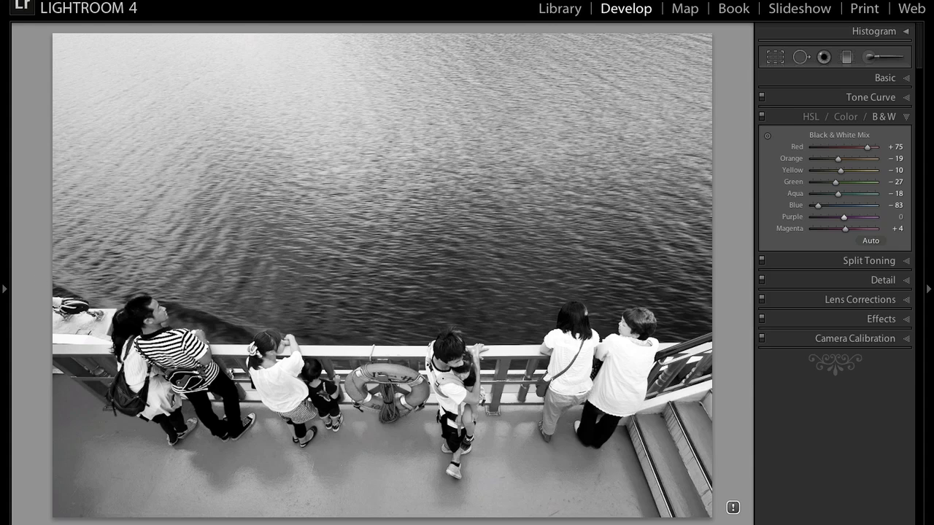
pyautogui.moveTo(732, 20)
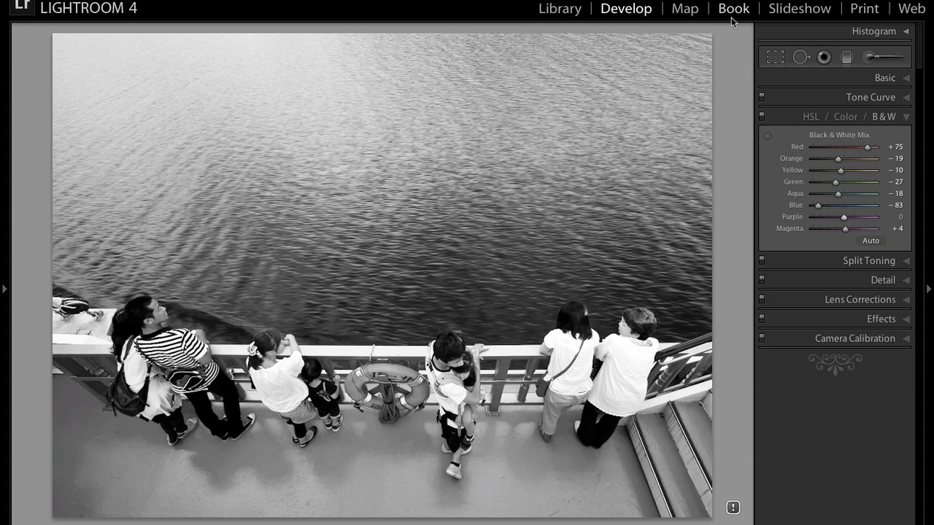
pyautogui.moveTo(114, 233)
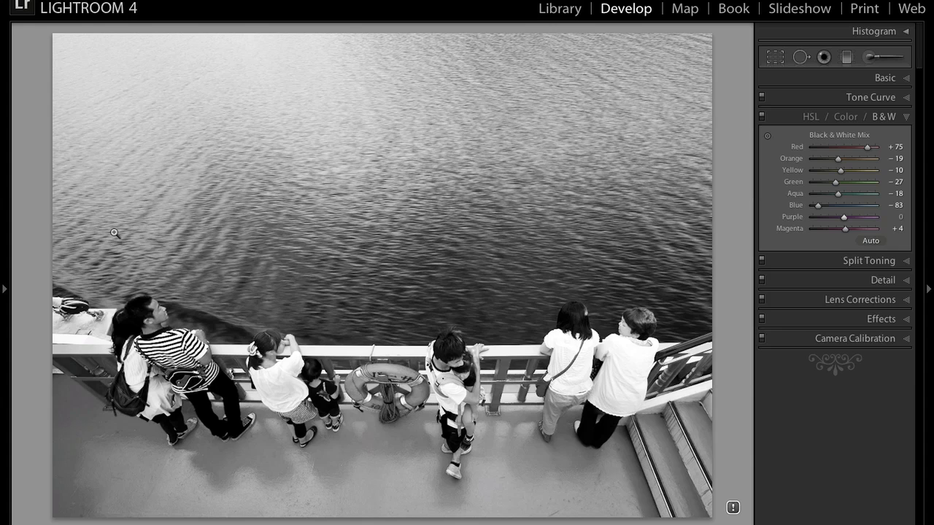
pyautogui.moveTo(659, 222)
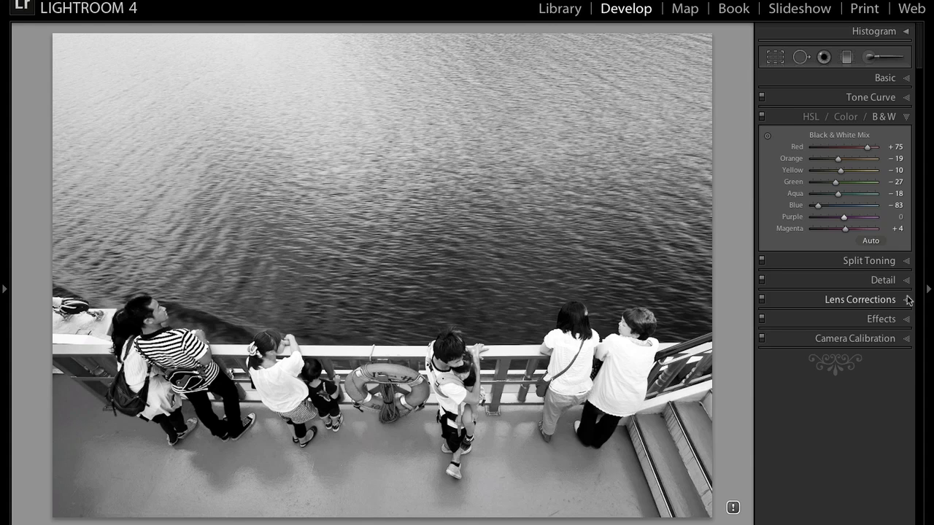
# - In Effects, set Post-Crop Vignetting Amount to -29 to darken the edges
pyautogui.click(881, 318)
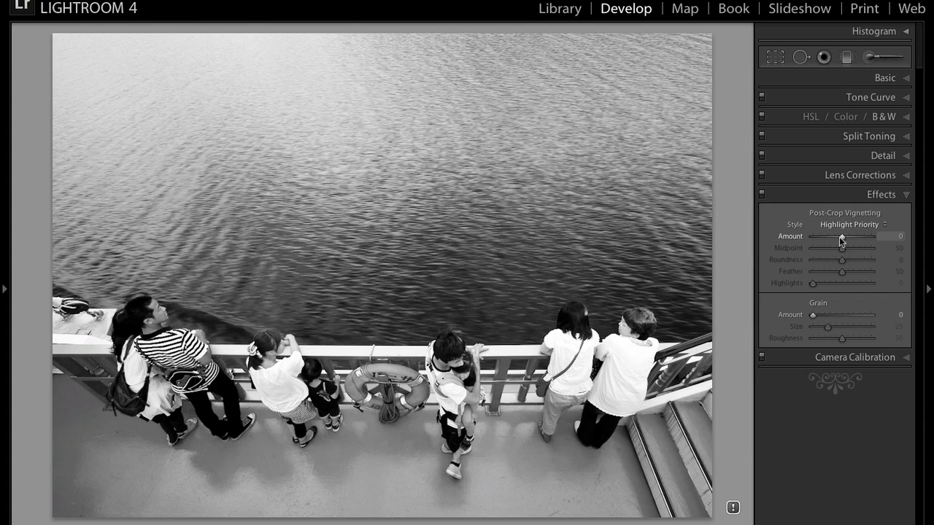
pyautogui.moveTo(843, 236); pyautogui.dragTo(839, 237)
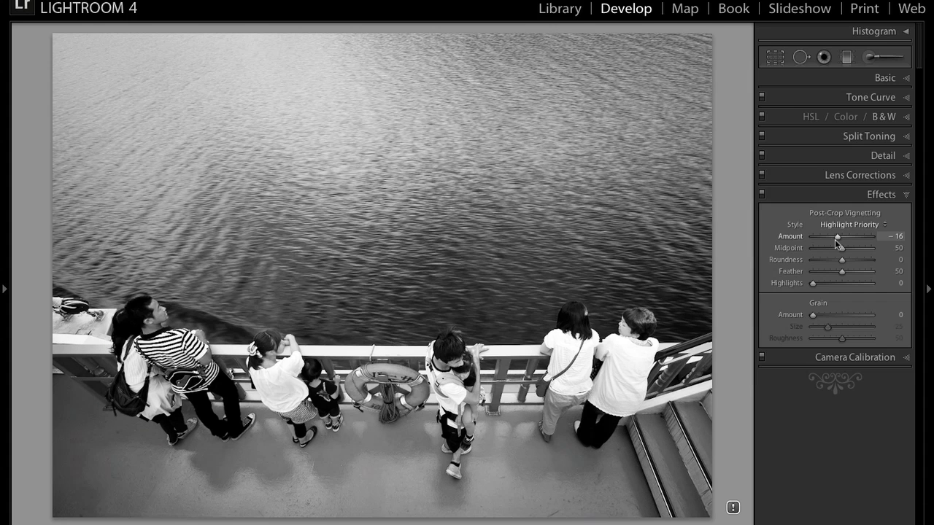
pyautogui.moveTo(838, 236); pyautogui.dragTo(834, 236)
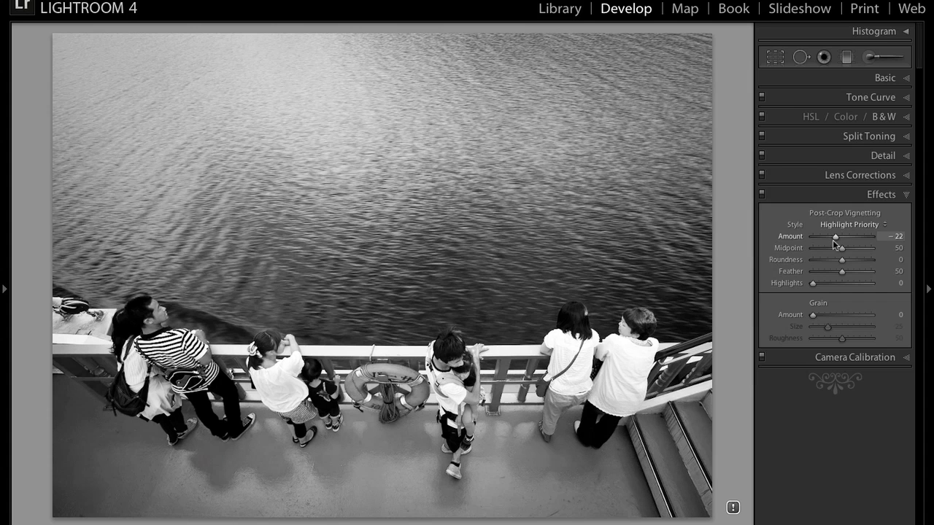
pyautogui.moveTo(834, 236); pyautogui.dragTo(835, 236)
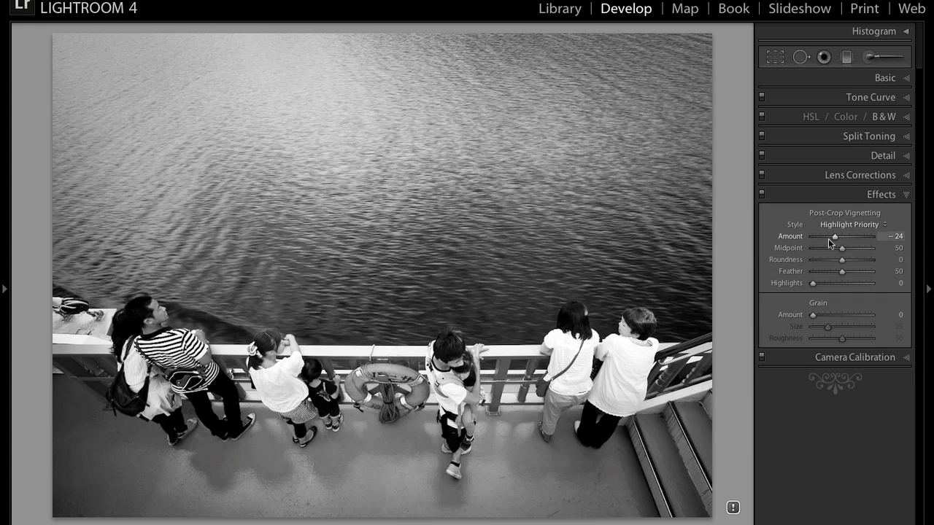
pyautogui.moveTo(834, 239); pyautogui.dragTo(832, 239)
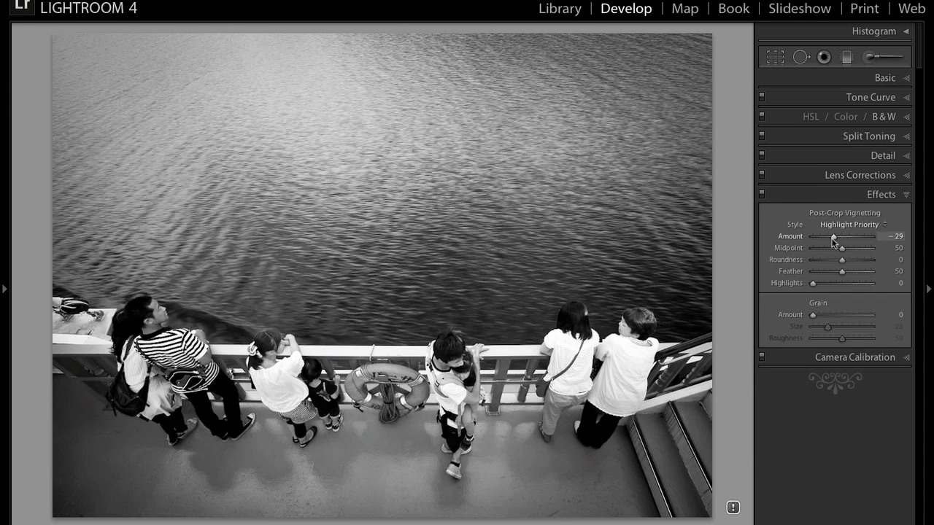
pyautogui.moveTo(607, 181)
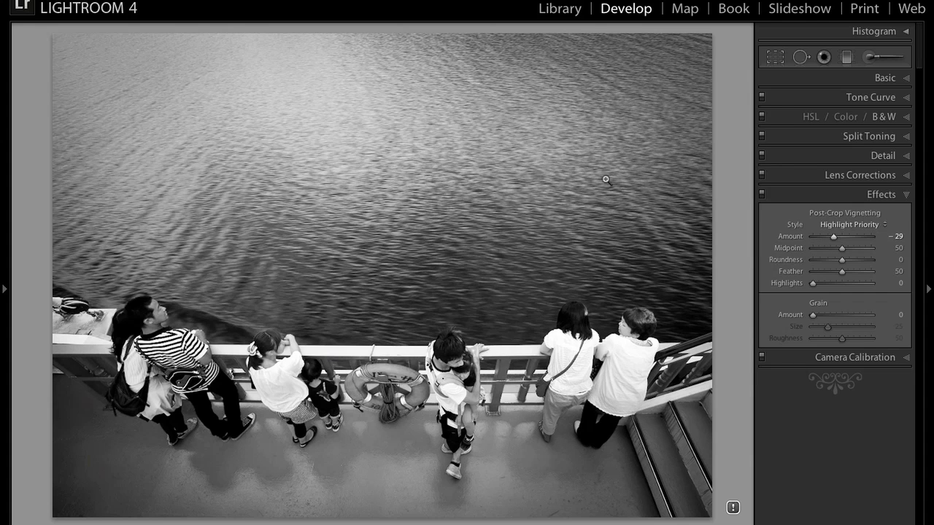
pyautogui.moveTo(581, 298)
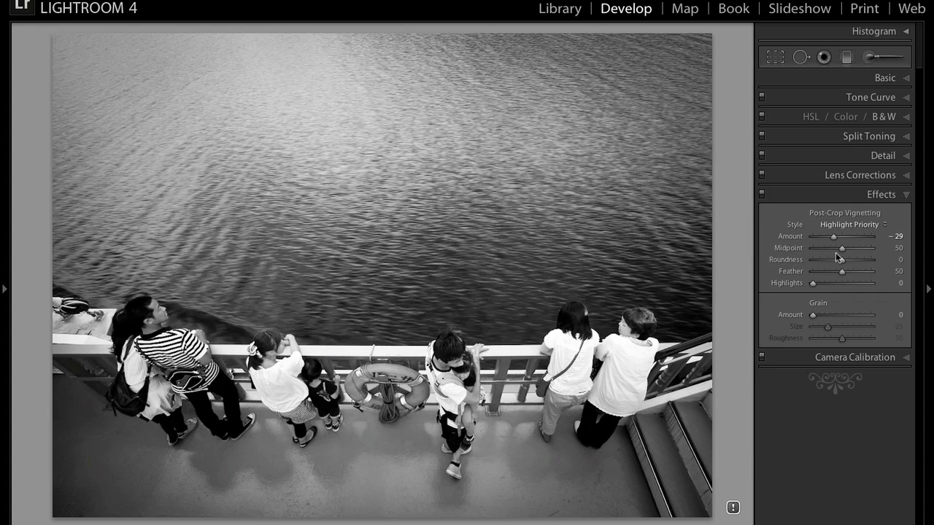
# - Set the vignette Midpoint to 74, Roundness to +29 and Feather to 60
pyautogui.moveTo(837, 248); pyautogui.dragTo(843, 248)
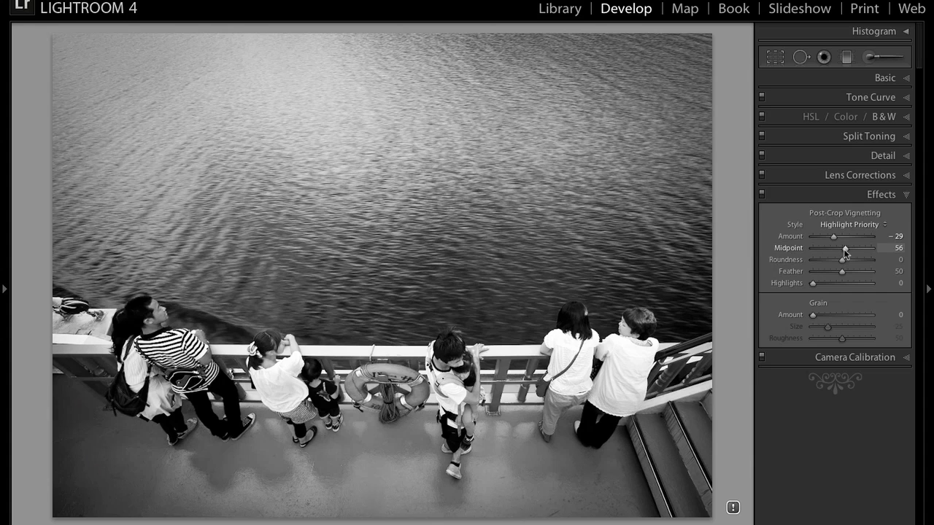
pyautogui.moveTo(841, 248); pyautogui.dragTo(851, 247)
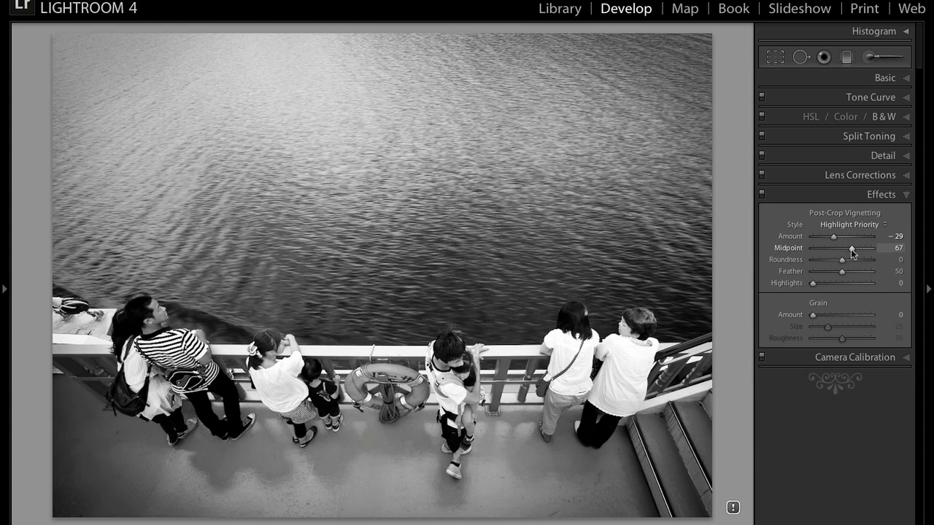
pyautogui.moveTo(849, 248); pyautogui.dragTo(858, 248)
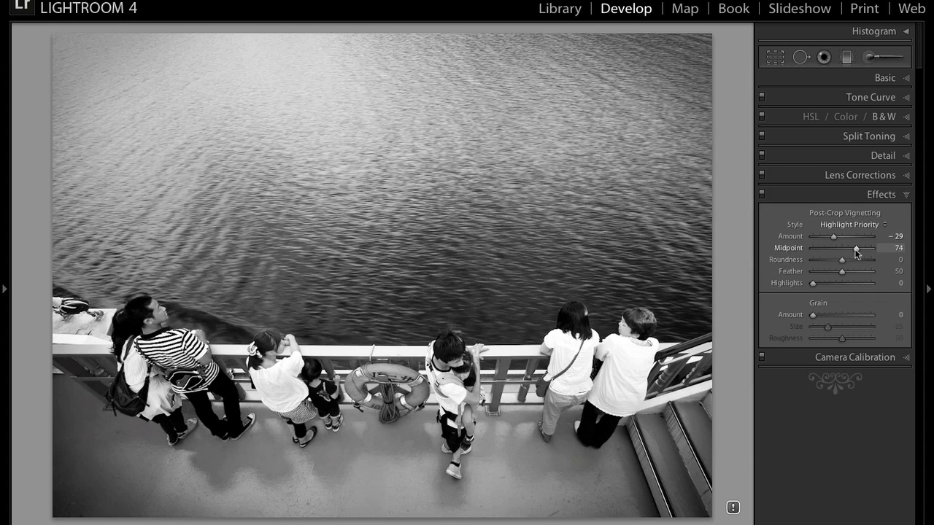
pyautogui.moveTo(838, 260); pyautogui.dragTo(849, 260)
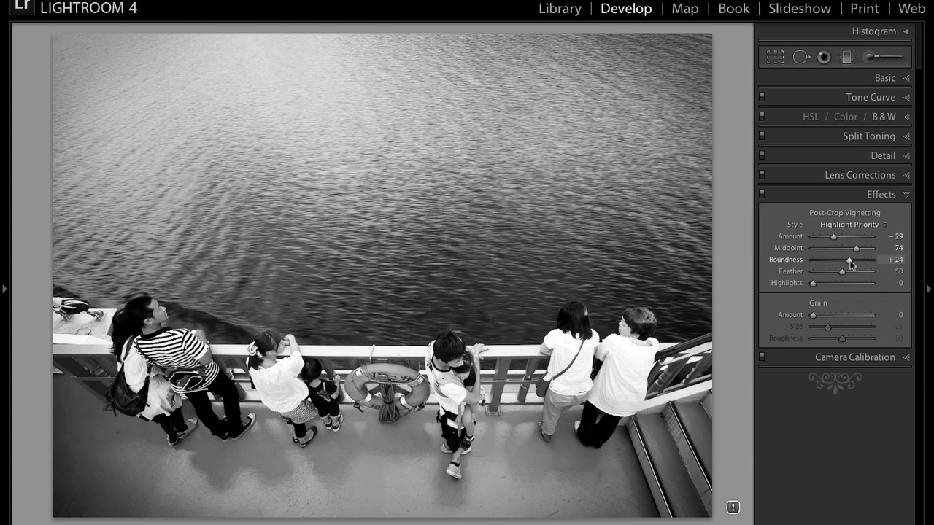
pyautogui.moveTo(849, 260); pyautogui.dragTo(858, 260)
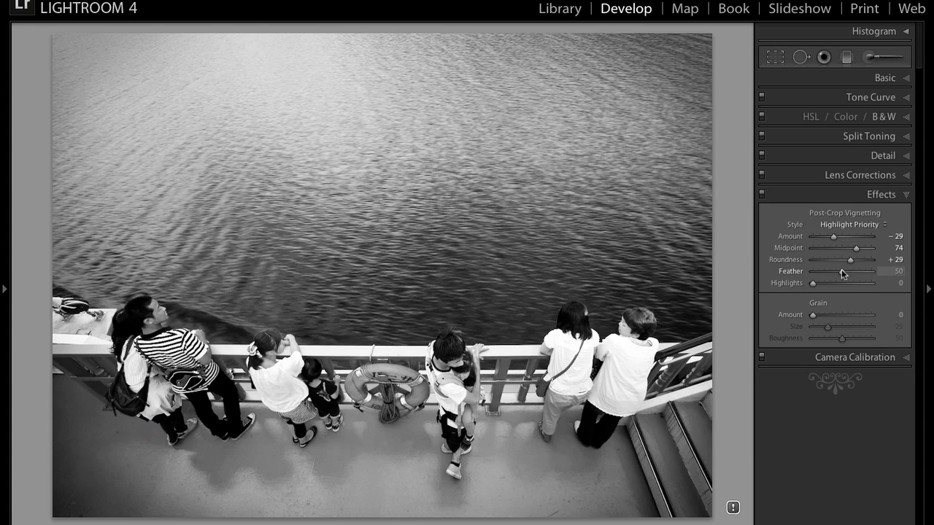
pyautogui.moveTo(857, 270); pyautogui.dragTo(868, 270)
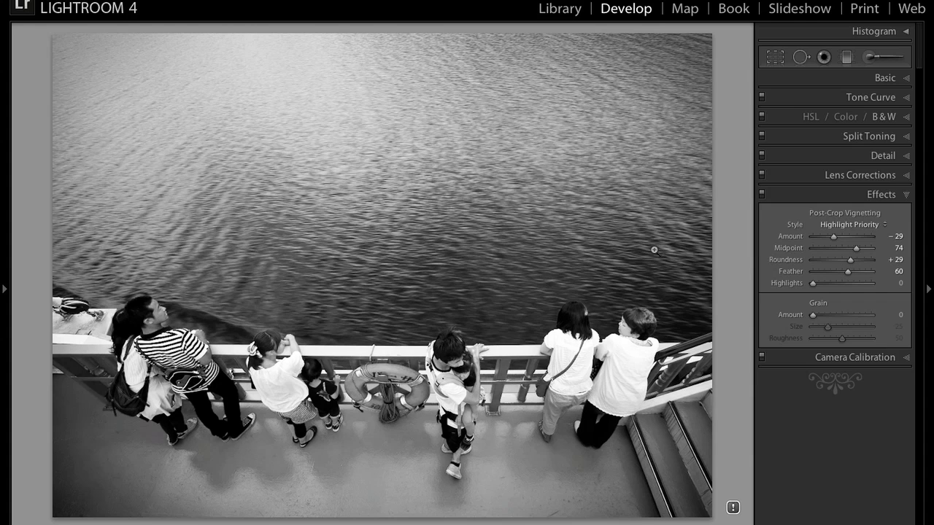
pyautogui.moveTo(533, 236)
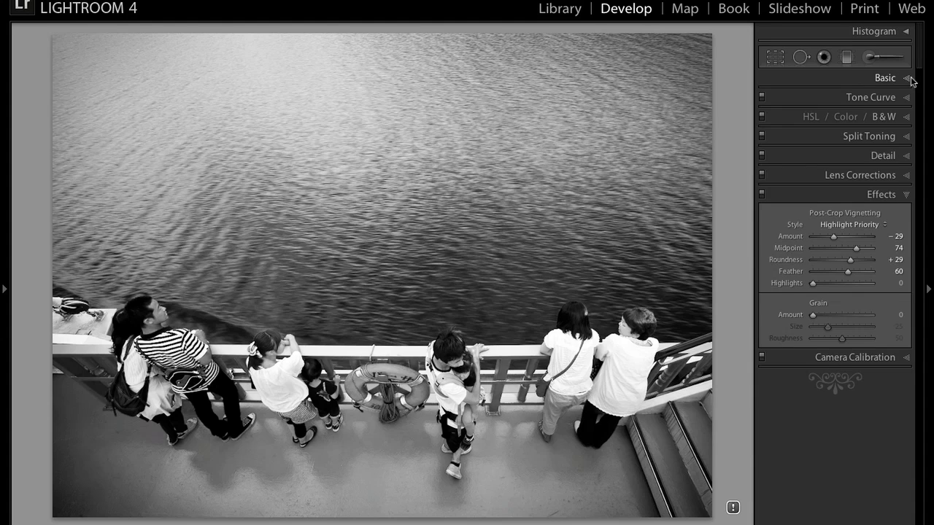
pyautogui.click(884, 78)
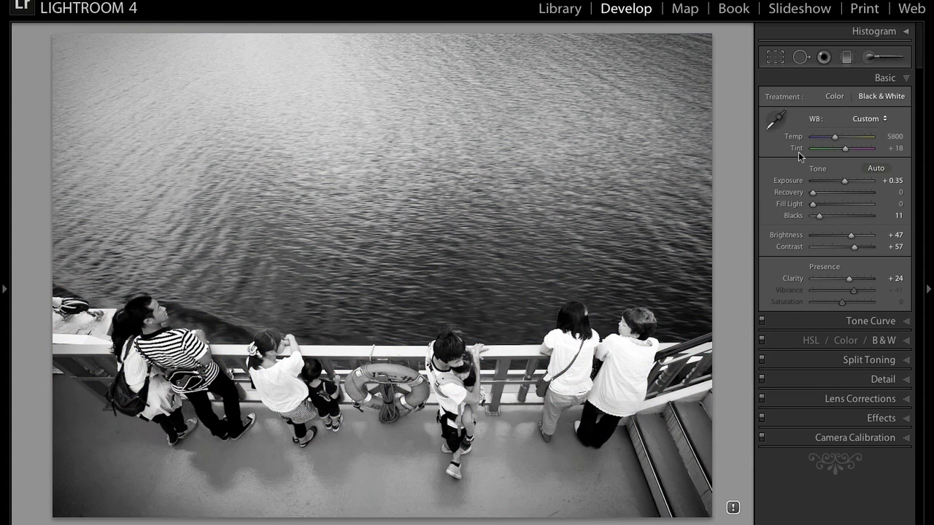
pyautogui.moveTo(904, 362)
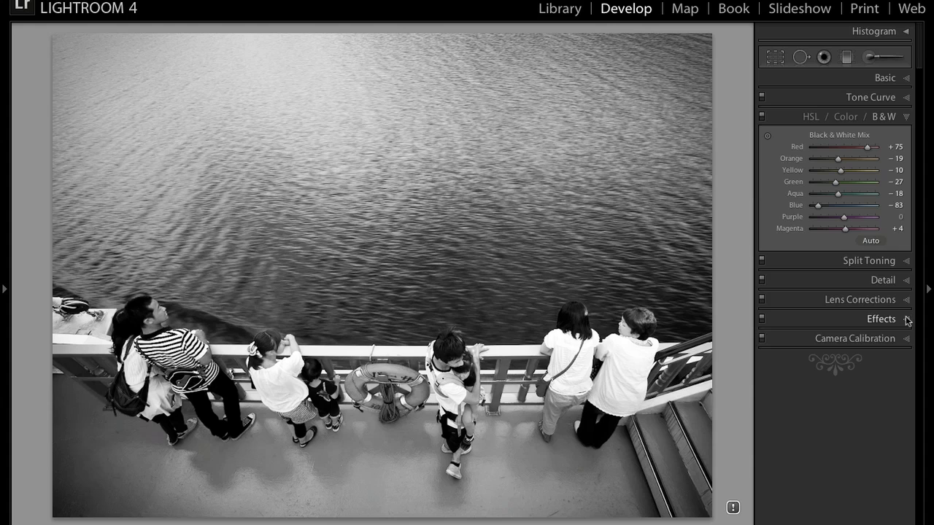
pyautogui.click(881, 318)
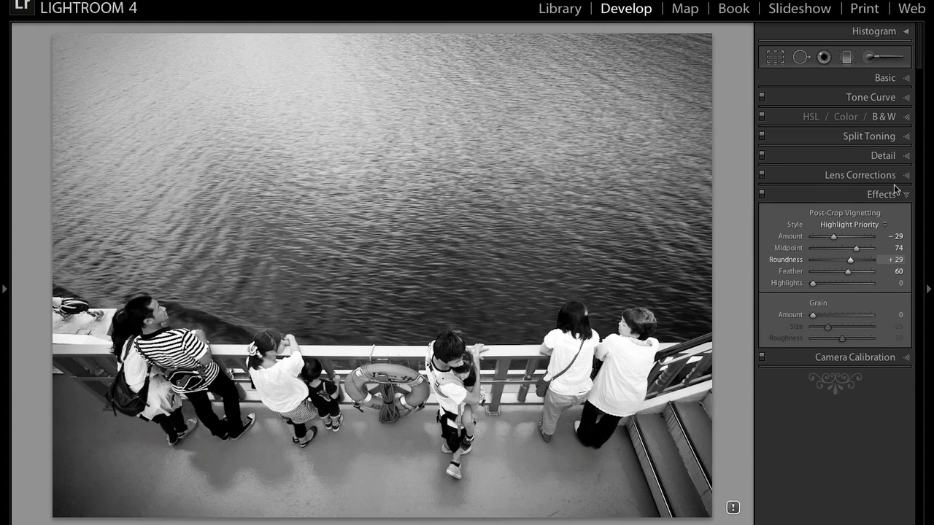